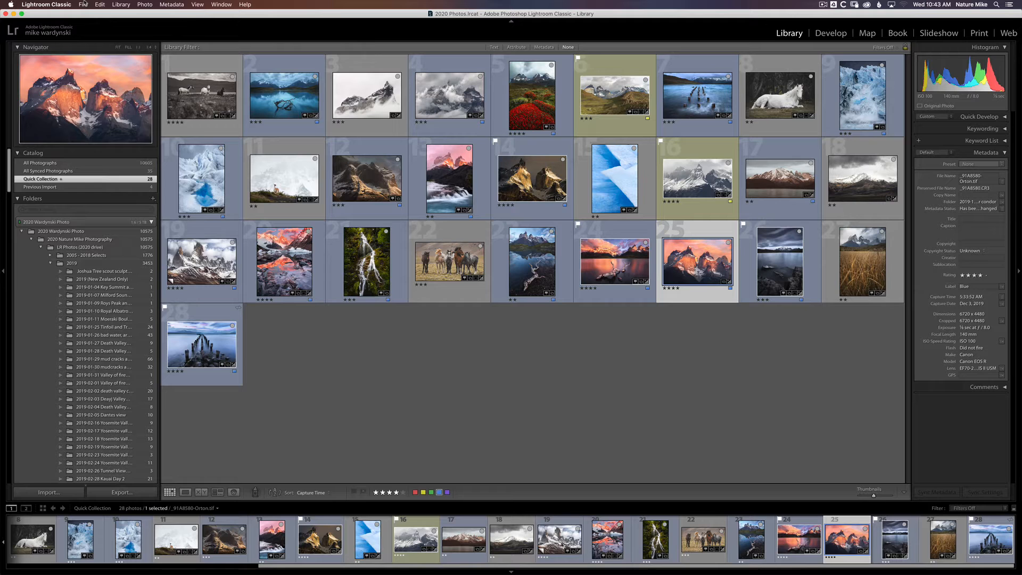
- Start a new catalog from the File menu and name it 'Mikes Lightroom'
{"action": "left_click", "coordinate": [83, 5]}
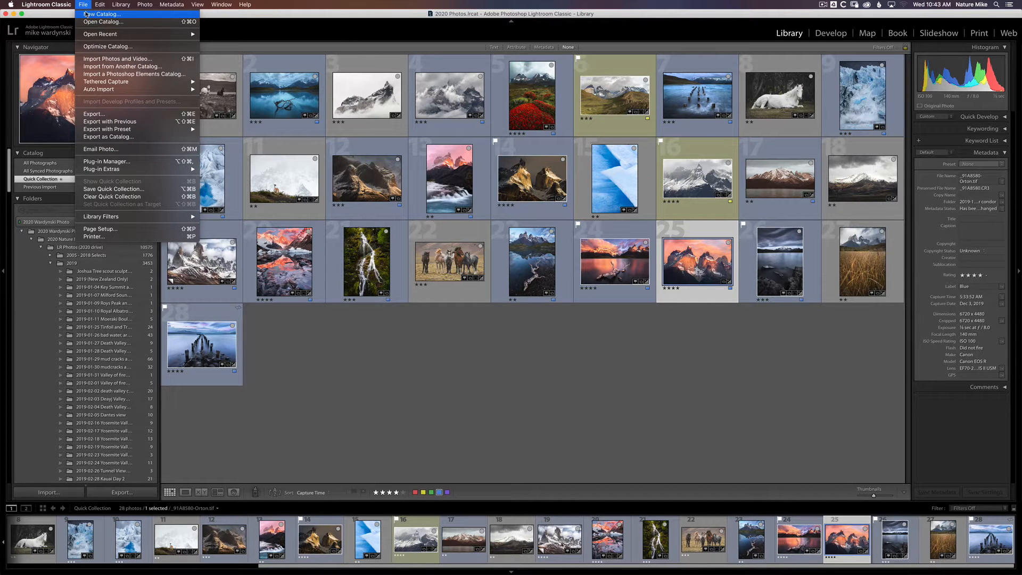
{"action": "left_click", "coordinate": [102, 14]}
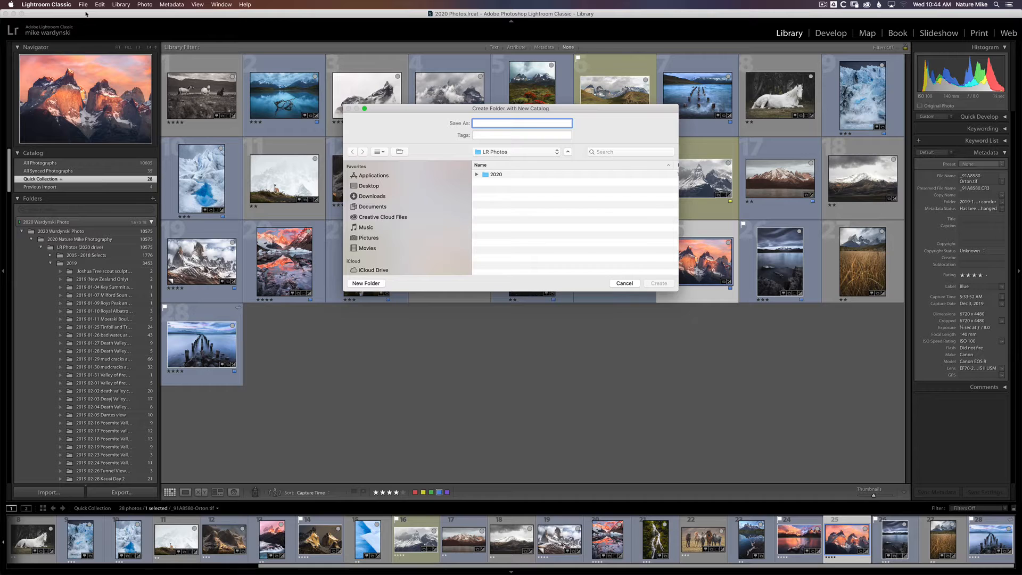
{"action": "type", "text": "Mikes"}
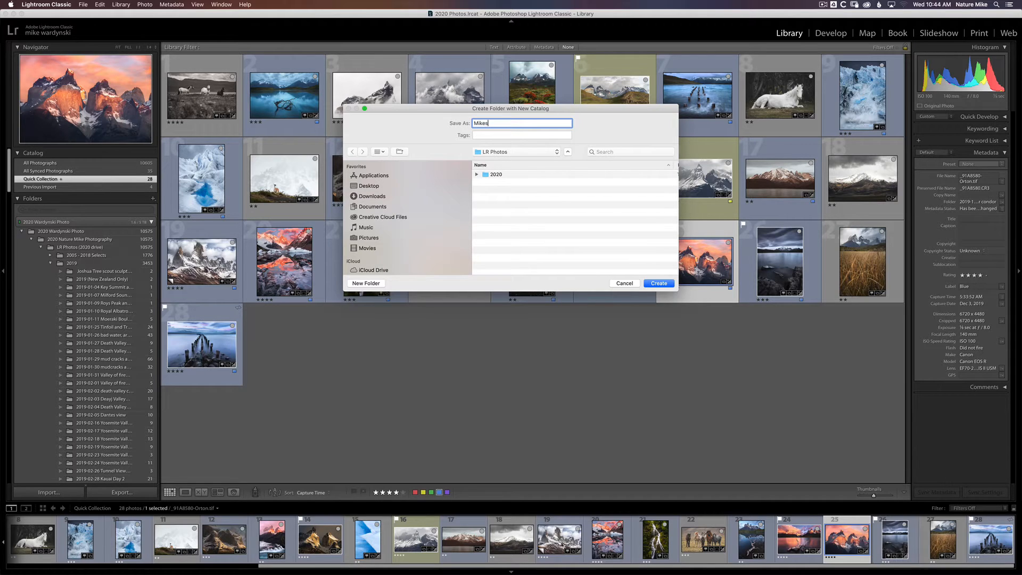
{"action": "type", "text": "Lightroom"}
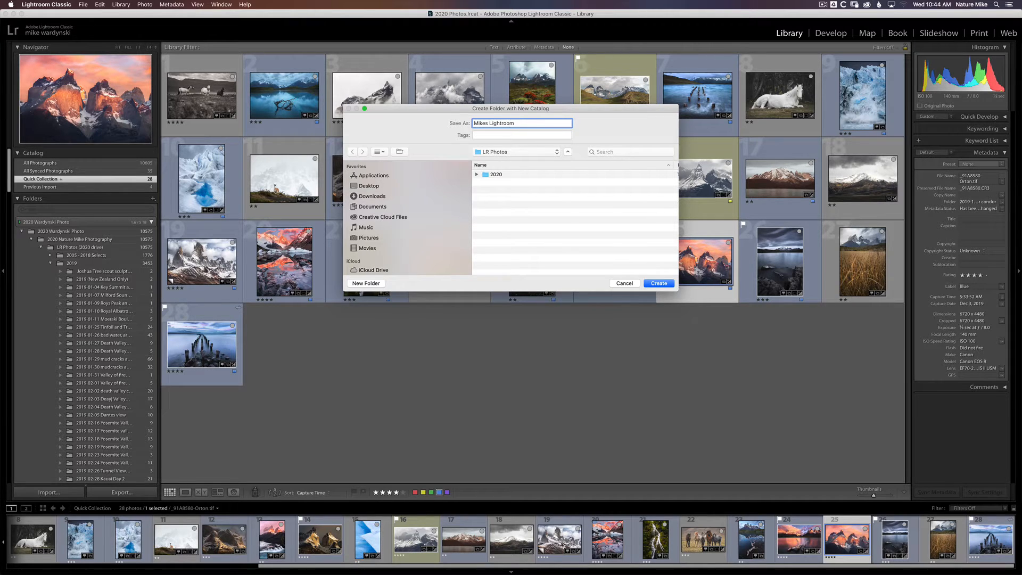
{"action": "mouse_move", "coordinate": [583, 150]}
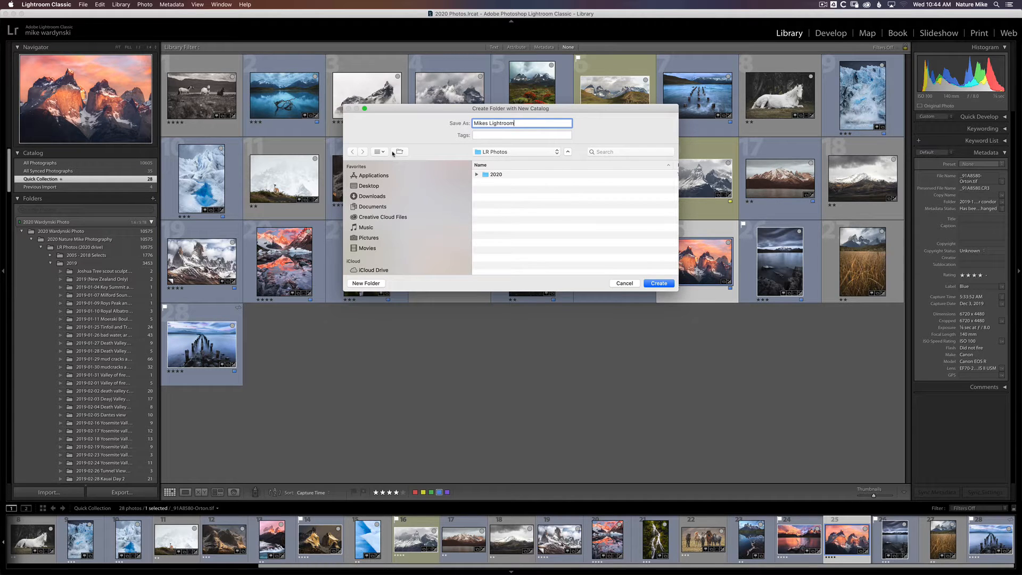
{"action": "mouse_move", "coordinate": [398, 151]}
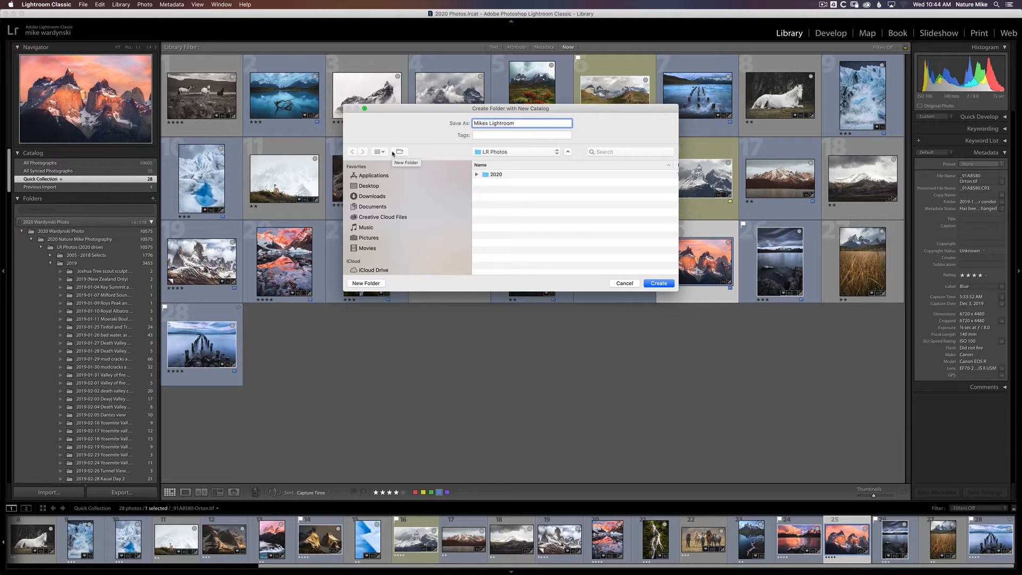
- Pick the 2020 Wardynski Photo drive under Locations as the catalog's save location
{"action": "scroll", "scroll_direction": "down", "scroll_amount": 3}
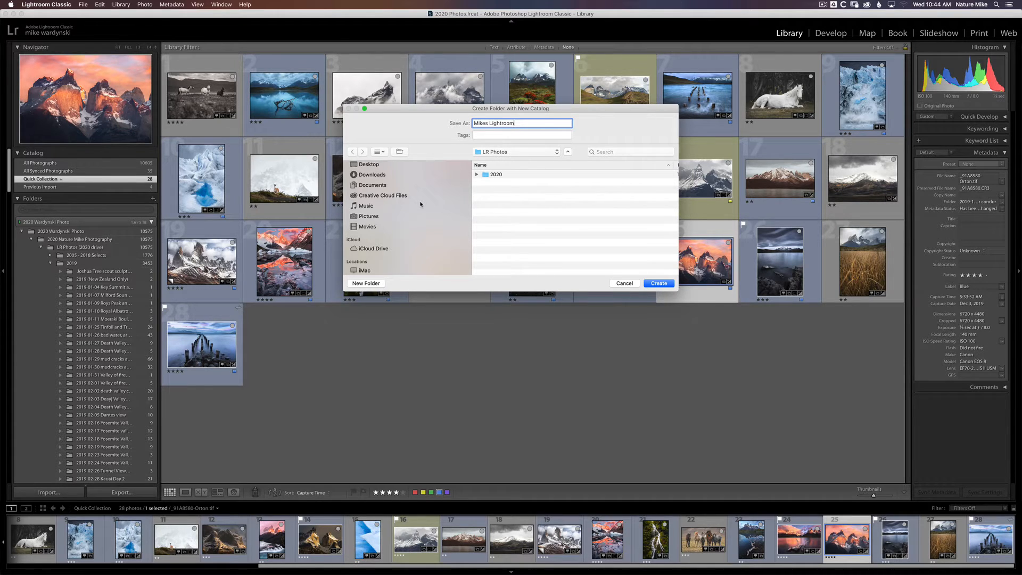
{"action": "scroll", "scroll_direction": "down", "scroll_amount": 3}
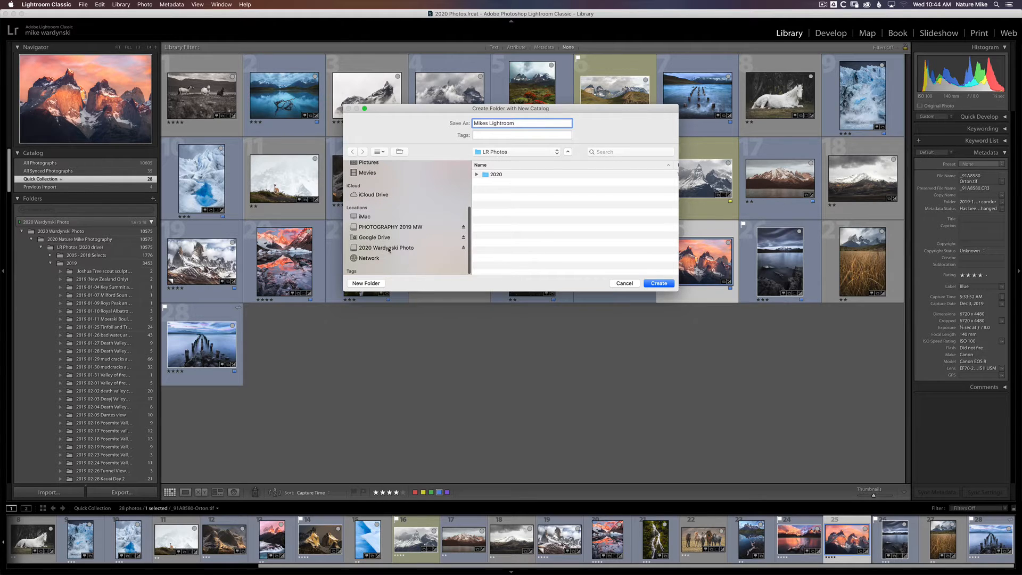
{"action": "left_click", "coordinate": [386, 247]}
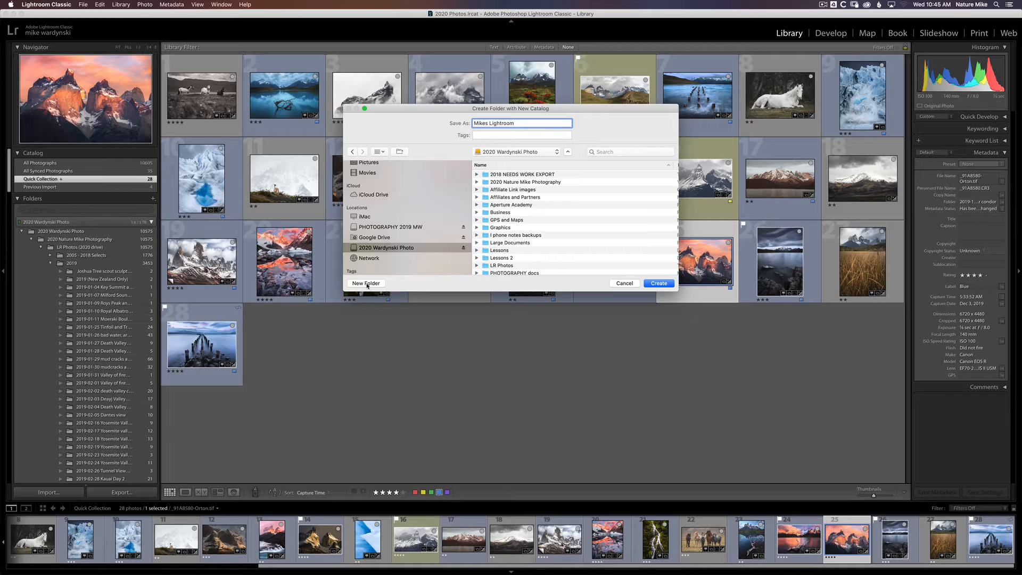
- Create a 'Lightroom' folder on the drive with an 'LR Catalog' folder inside it
{"action": "left_click", "coordinate": [365, 282]}
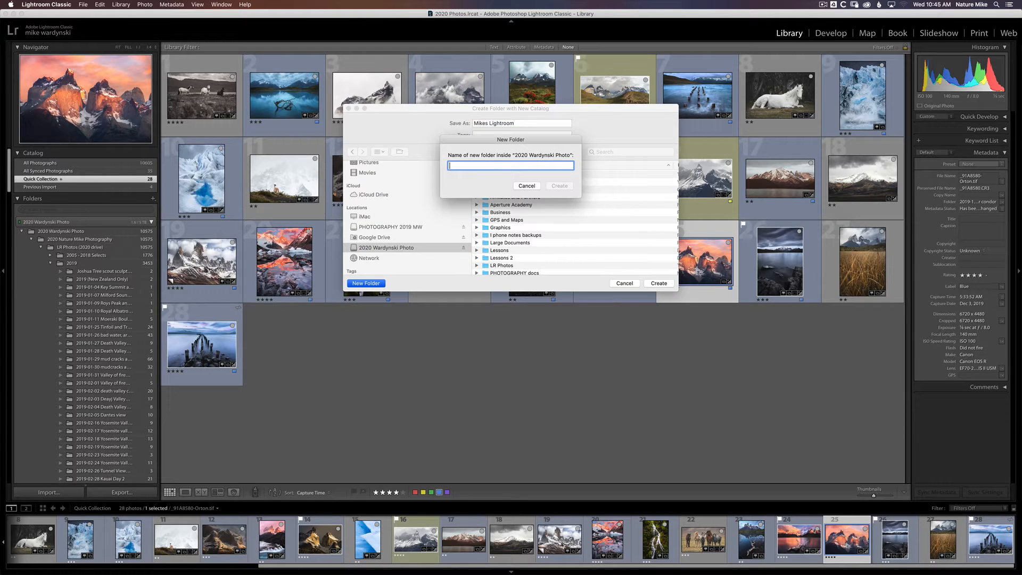
{"action": "type", "text": "Lightroom"}
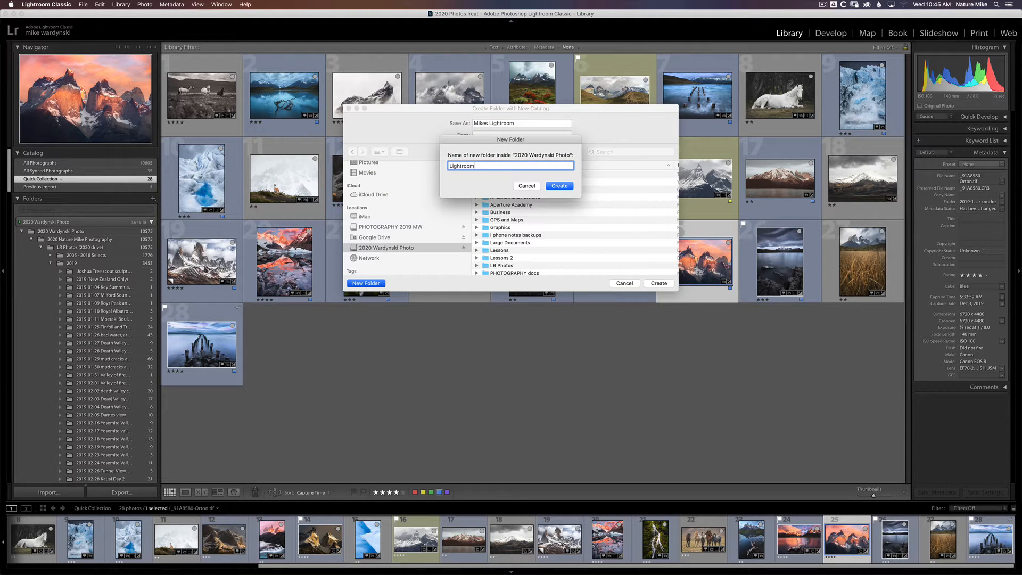
{"action": "left_click", "coordinate": [558, 186]}
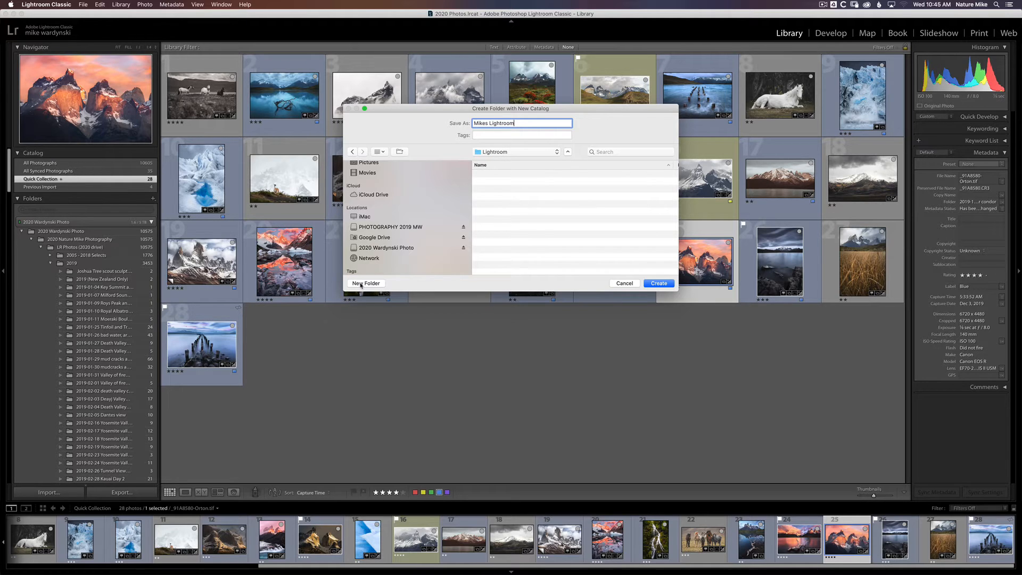
{"action": "left_click", "coordinate": [366, 282]}
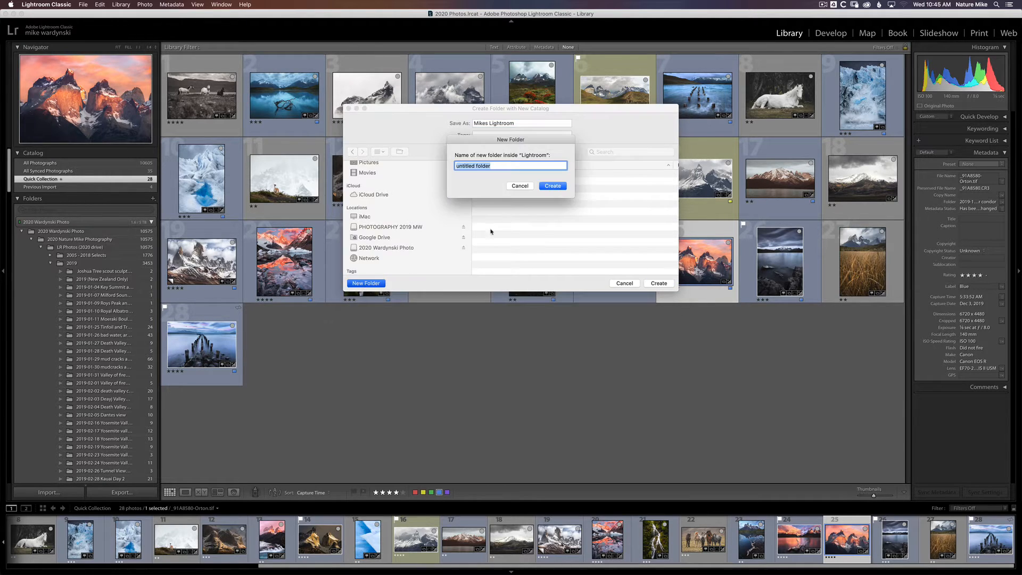
{"action": "mouse_move", "coordinate": [514, 220]}
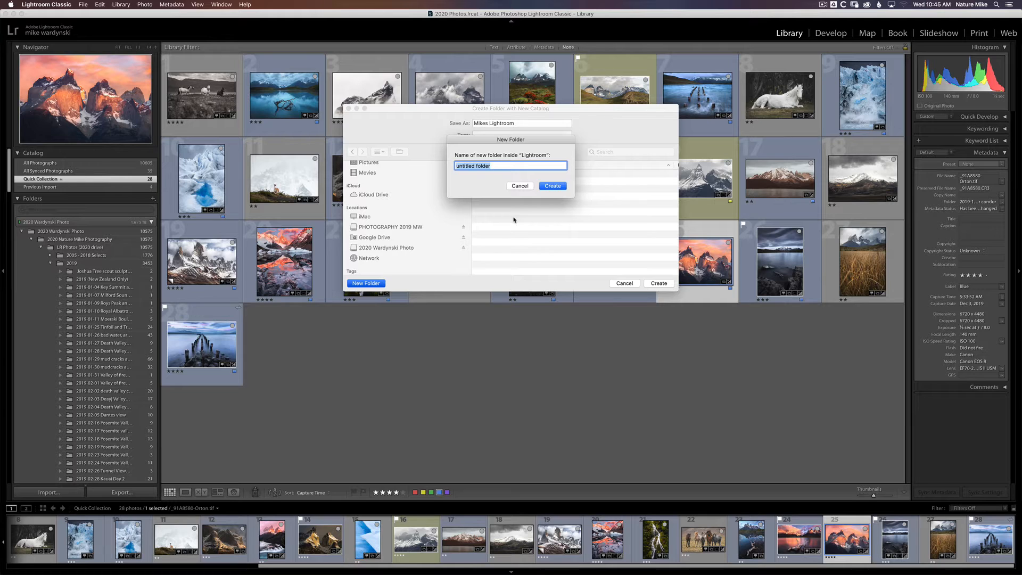
{"action": "type", "text": "LR C"}
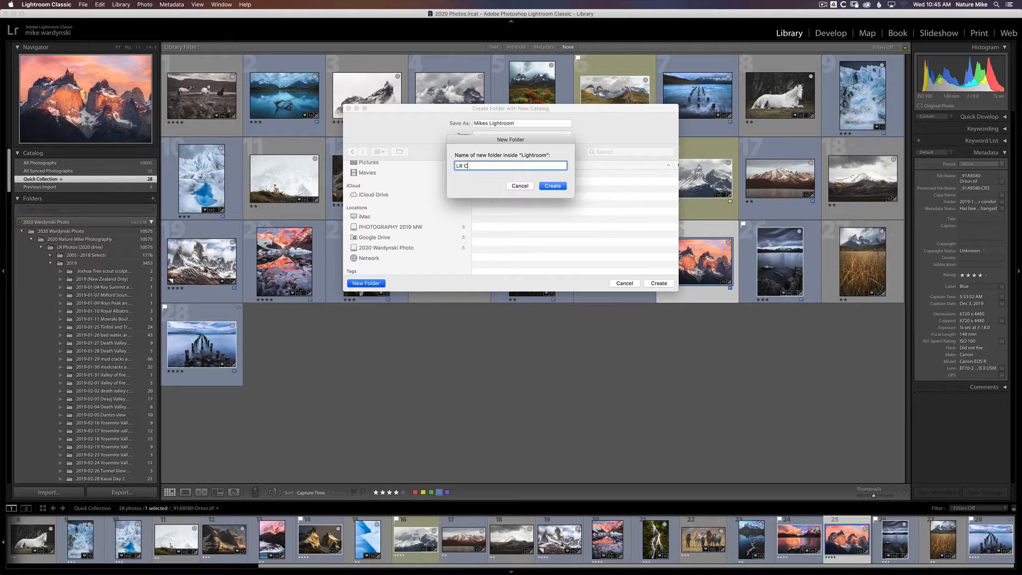
{"action": "type", "text": "atlog"}
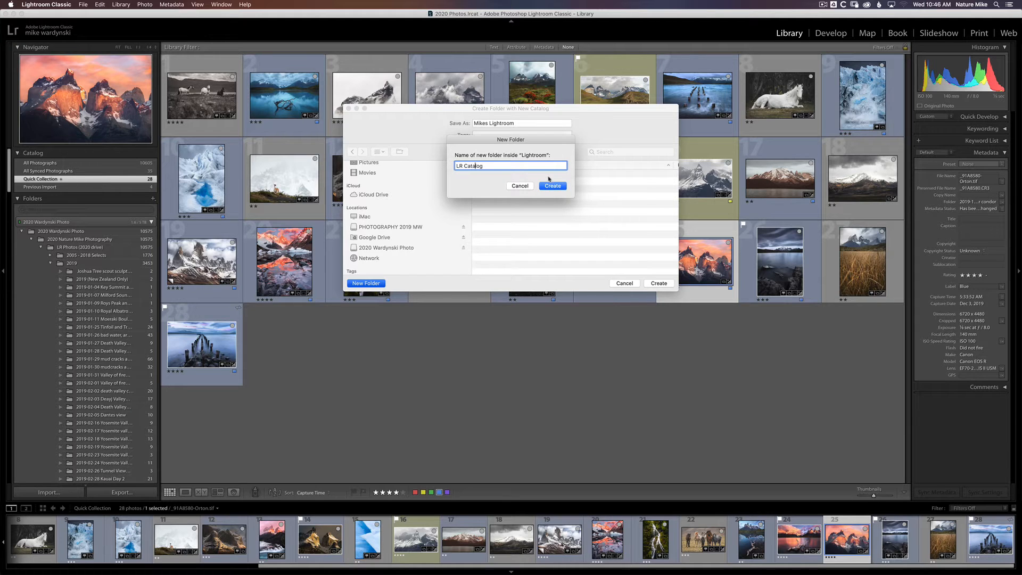
{"action": "left_click", "coordinate": [552, 186]}
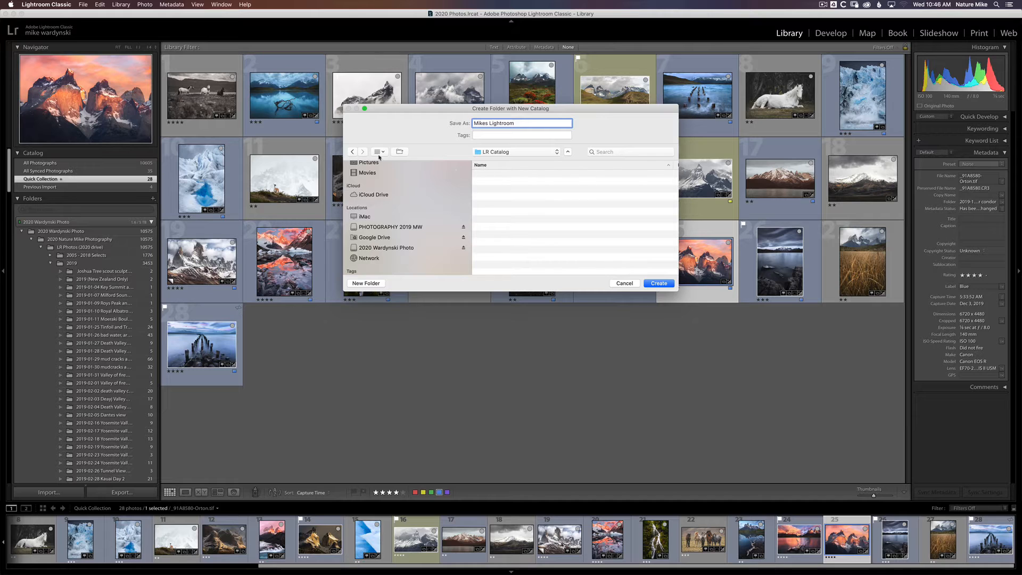
- Switch the save dialog to Columns view, then create the Mikes Lightroom catalog
{"action": "left_click", "coordinate": [377, 151]}
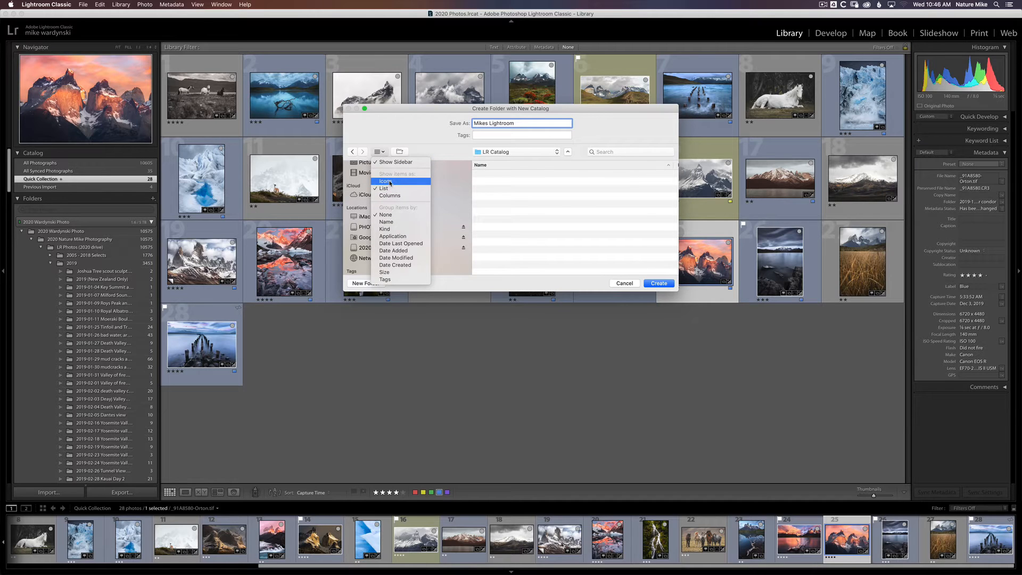
{"action": "left_click", "coordinate": [389, 195]}
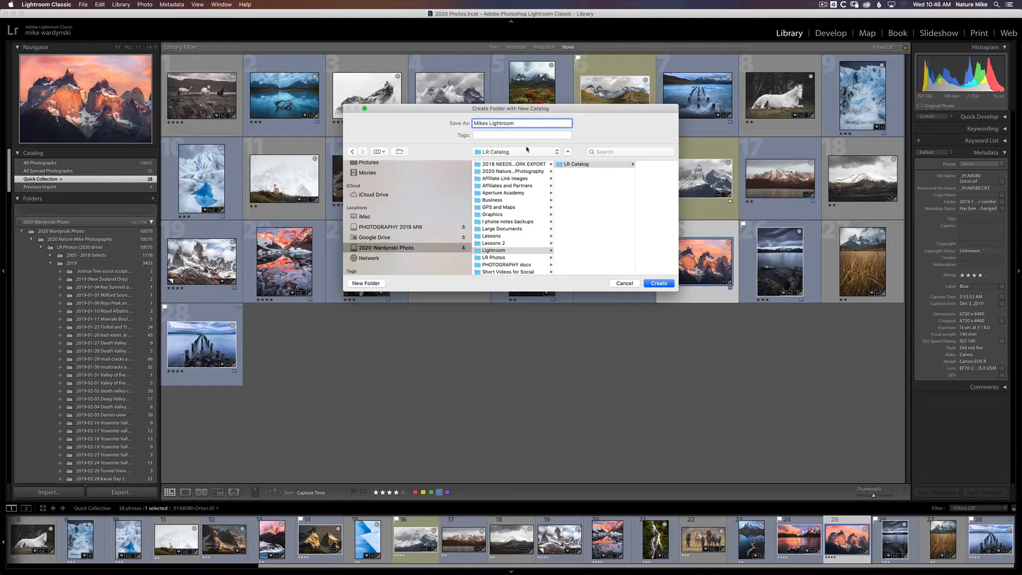
{"action": "left_click", "coordinate": [658, 283]}
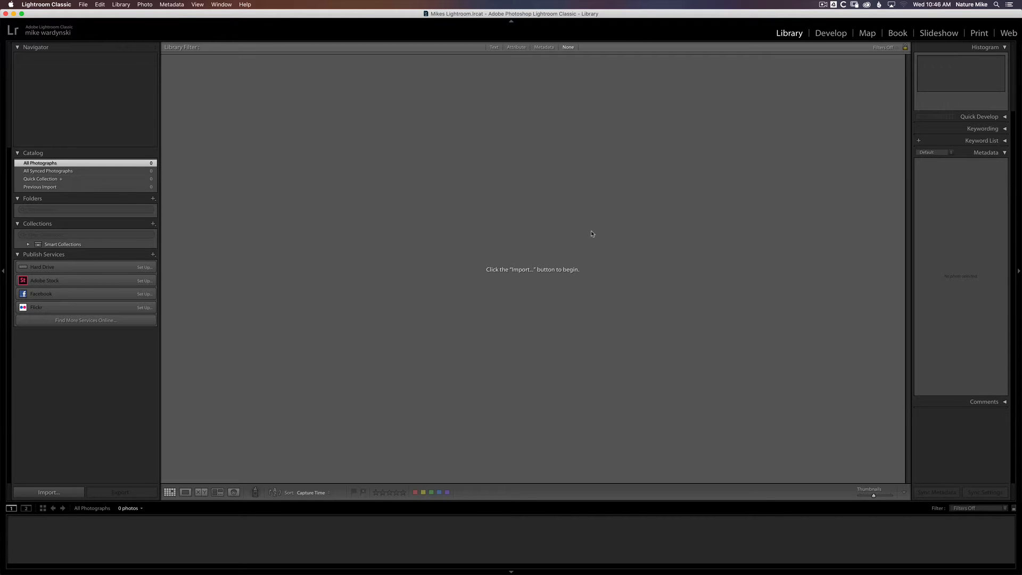
{"action": "mouse_move", "coordinate": [558, 224]}
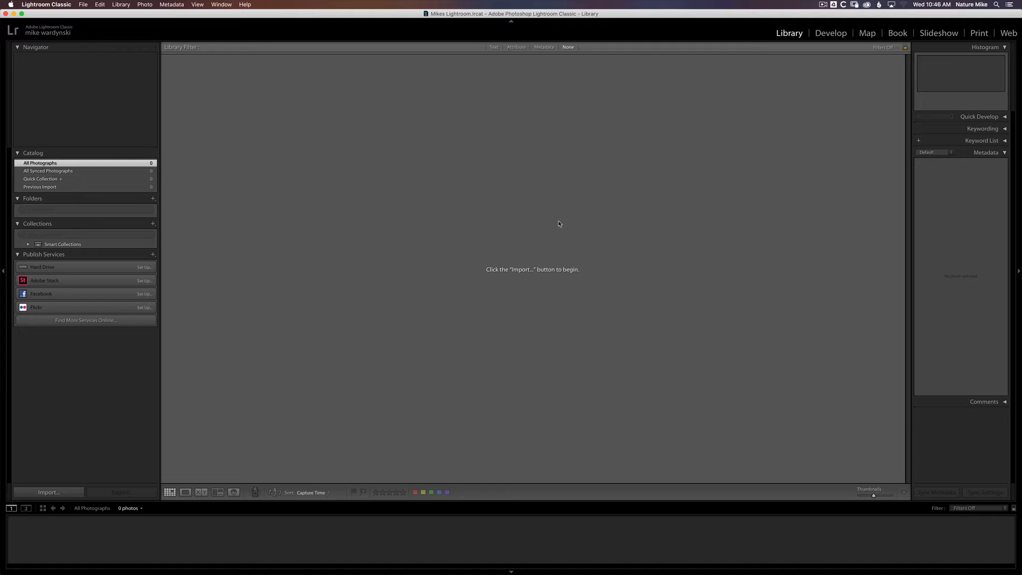
{"action": "mouse_move", "coordinate": [356, 171]}
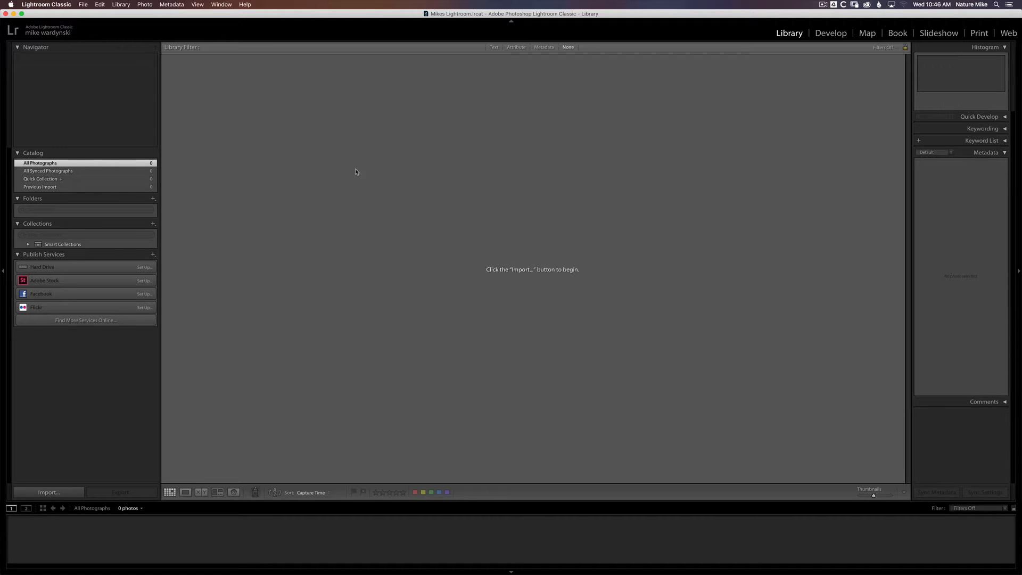
- Look over the empty catalog in the File menu and Develop, then return to Library
{"action": "left_click", "coordinate": [83, 5]}
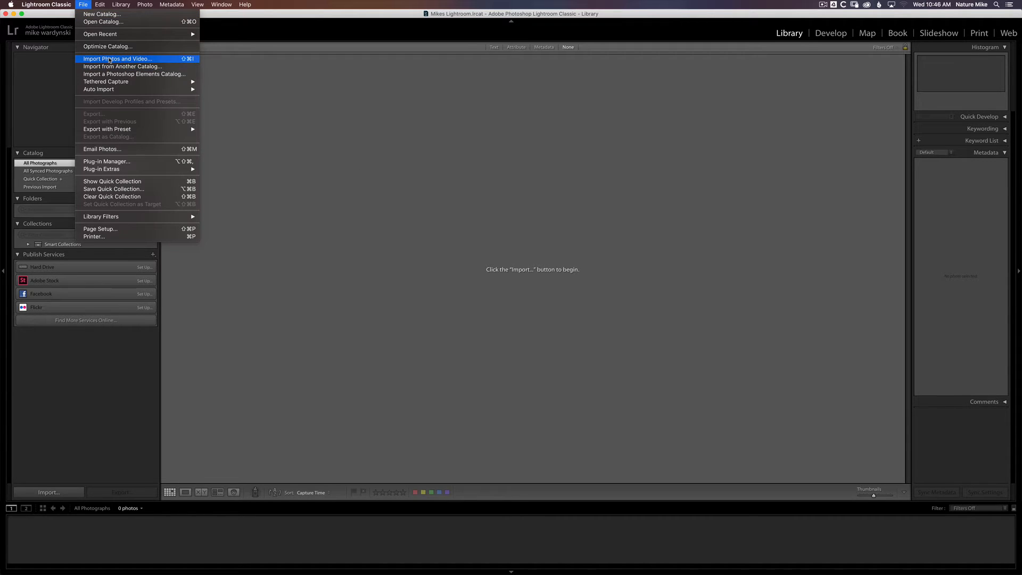
{"action": "mouse_move", "coordinate": [294, 70]}
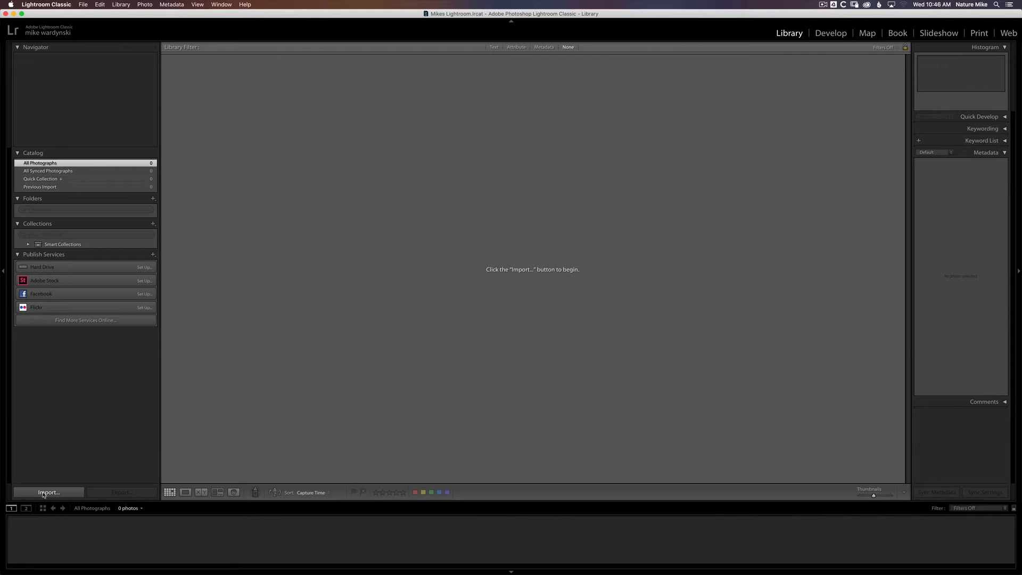
{"action": "mouse_move", "coordinate": [776, 37]}
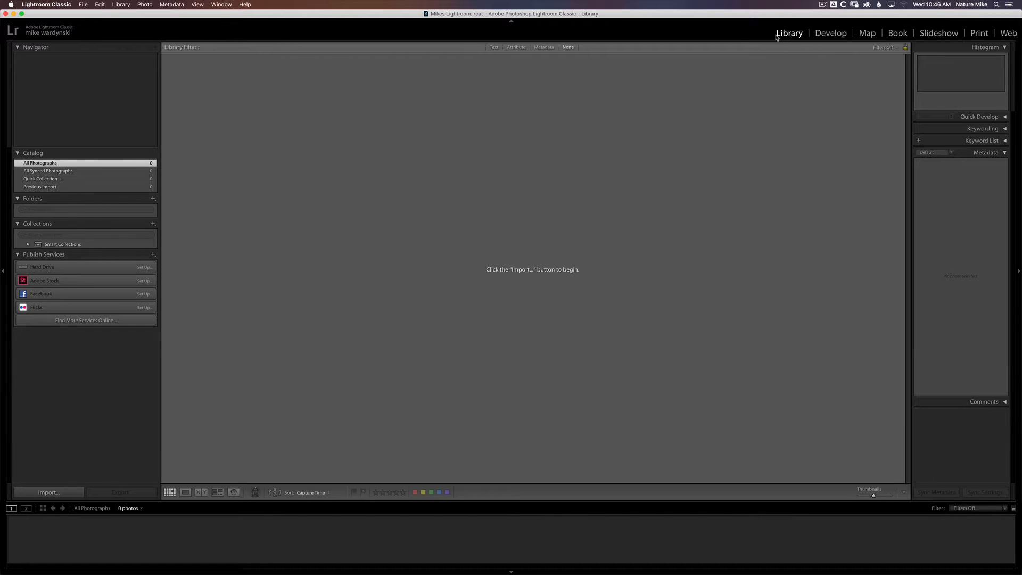
{"action": "left_click", "coordinate": [830, 33]}
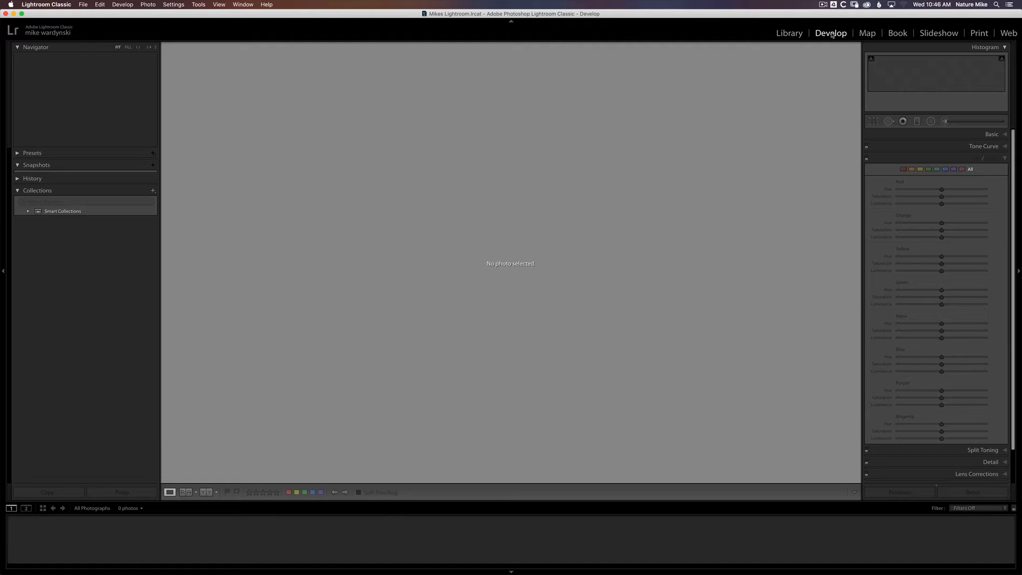
{"action": "mouse_move", "coordinate": [90, 477]}
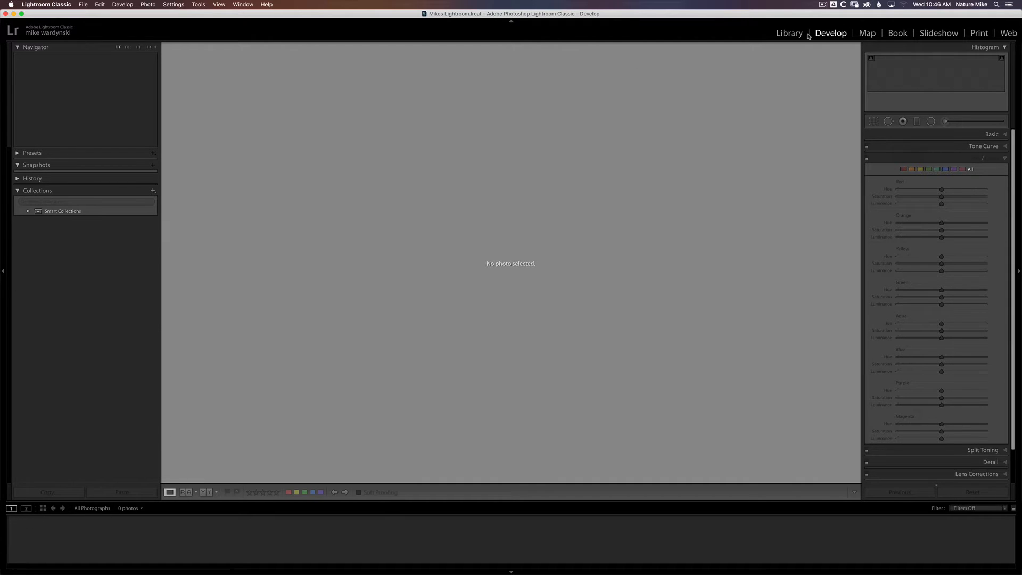
{"action": "left_click", "coordinate": [789, 33]}
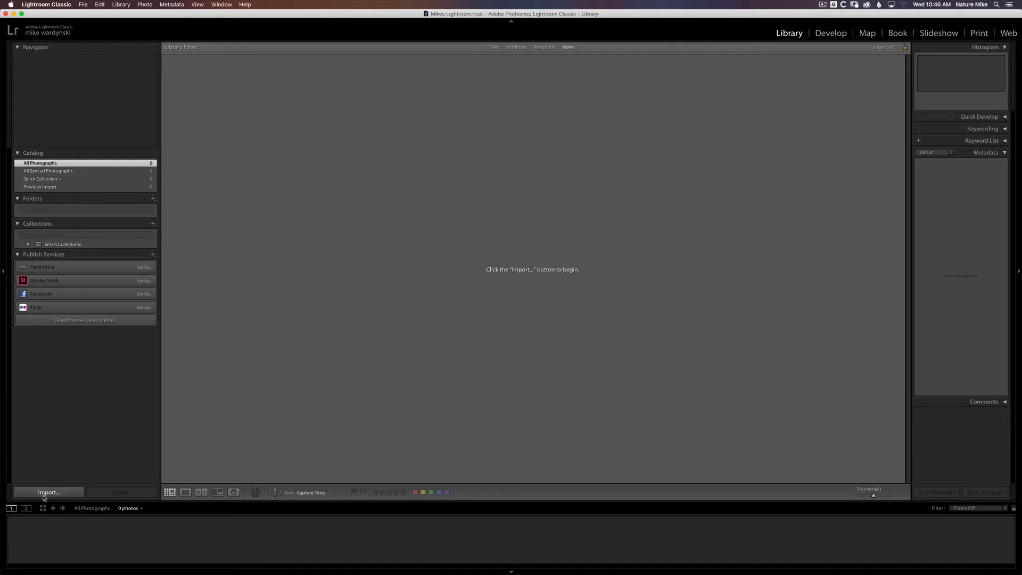
- Open the Import window, with LR Photos > 2020 listed as destination
{"action": "left_click", "coordinate": [48, 492]}
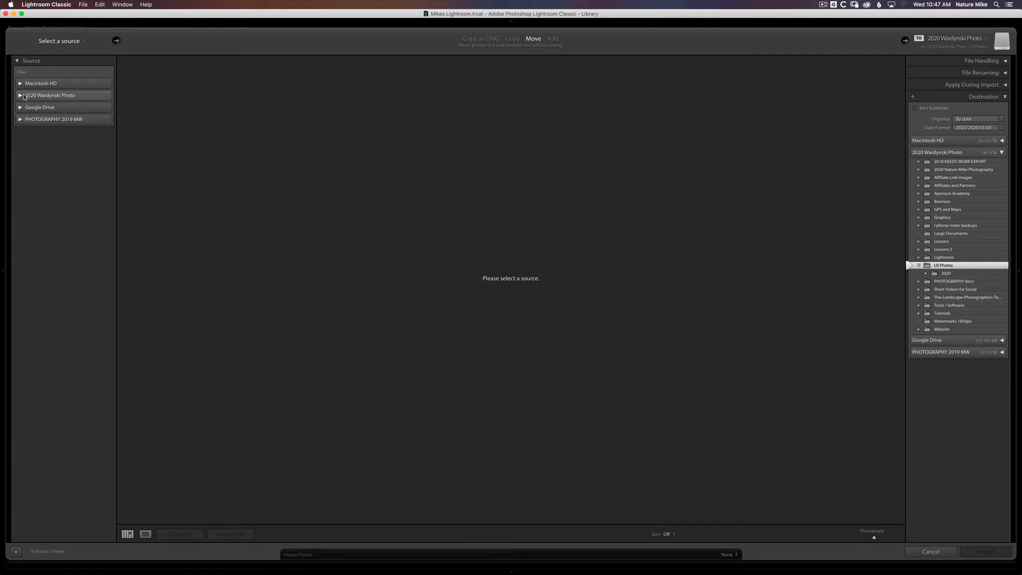
{"action": "mouse_move", "coordinate": [91, 99]}
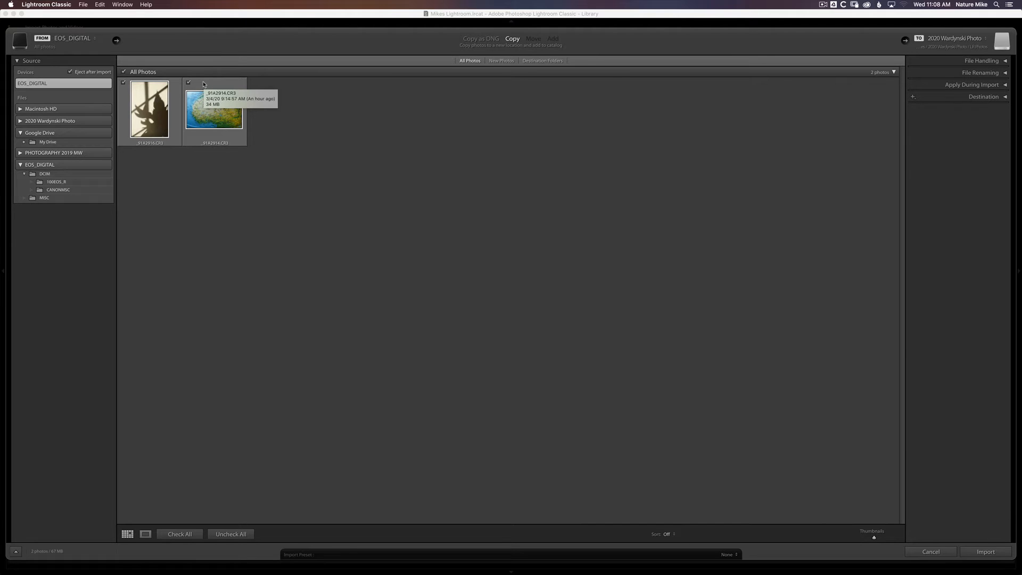
{"action": "mouse_move", "coordinate": [124, 75]}
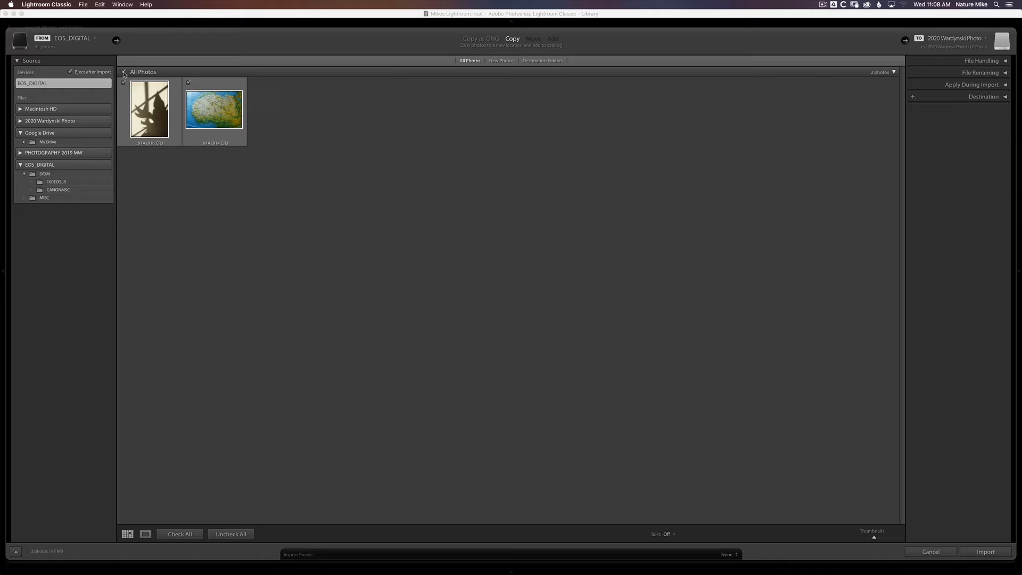
- Uncheck all EOS_DIGITAL card photos, then re-check them for import
{"action": "left_click", "coordinate": [230, 534]}
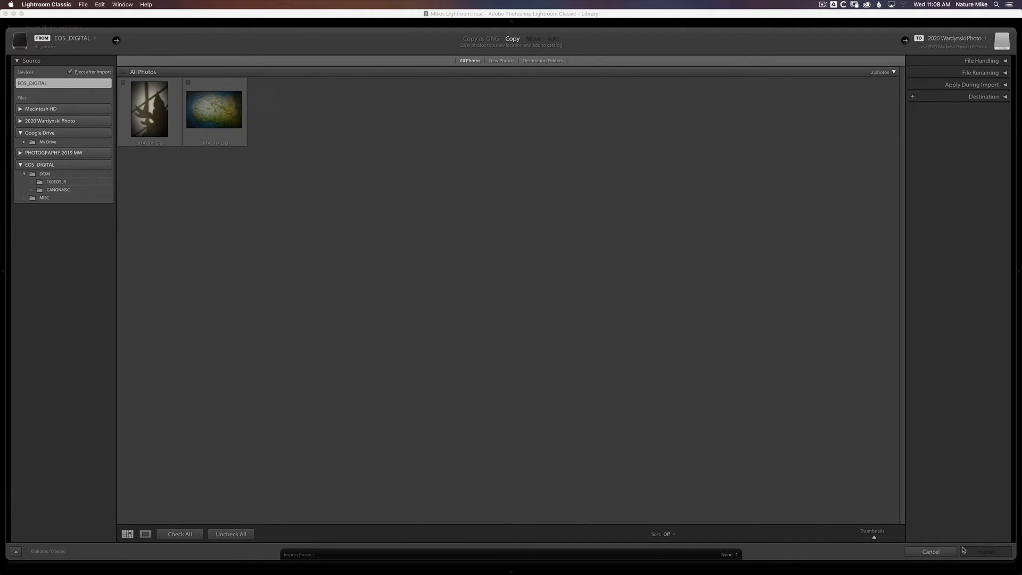
{"action": "mouse_move", "coordinate": [282, 183]}
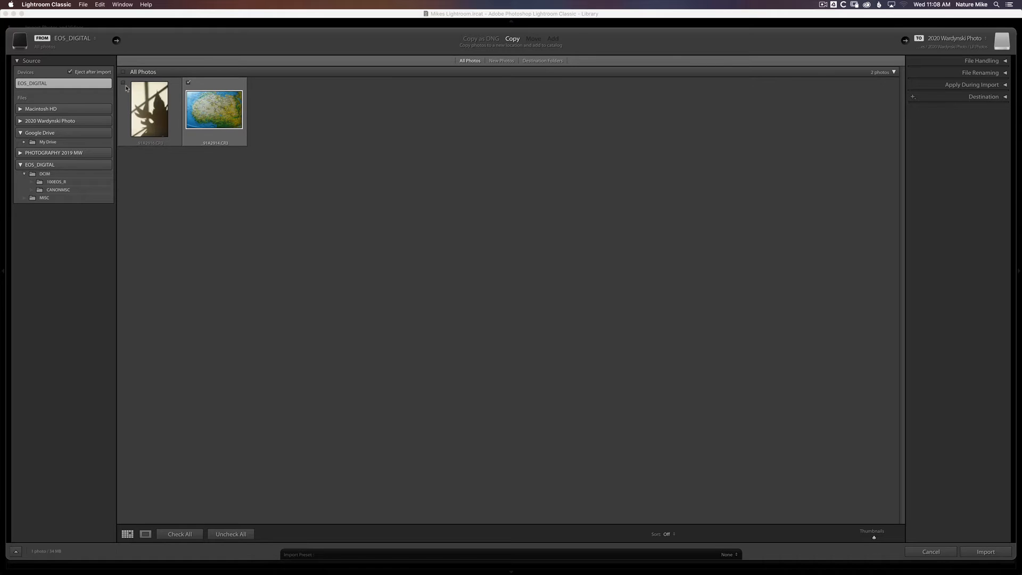
{"action": "left_click", "coordinate": [123, 82]}
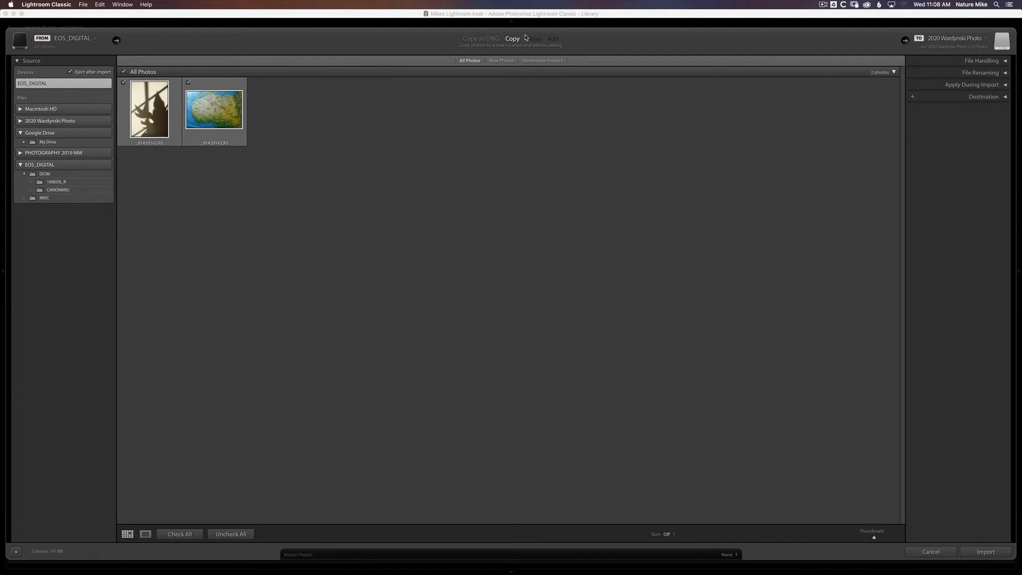
{"action": "mouse_move", "coordinate": [513, 50]}
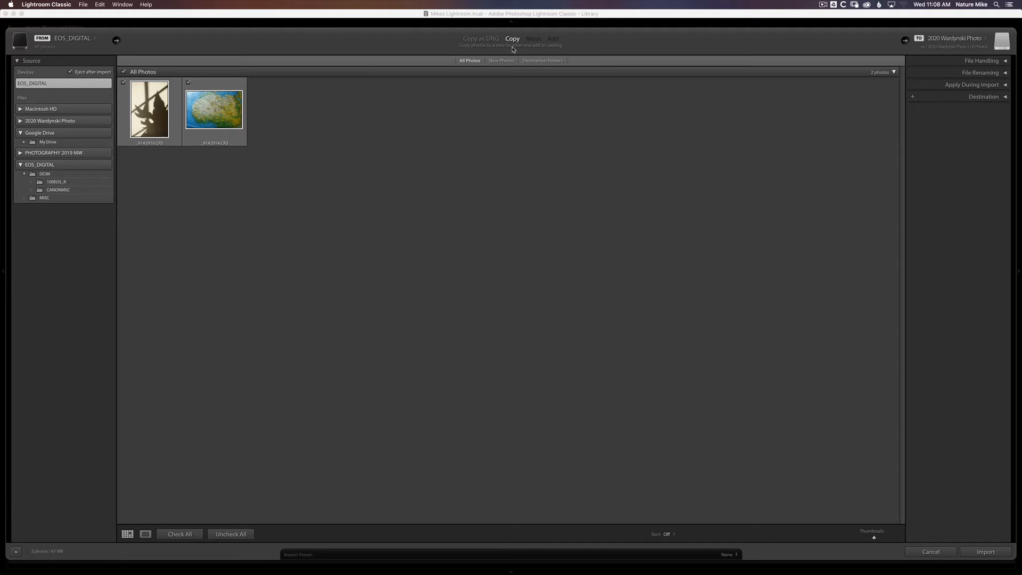
{"action": "mouse_move", "coordinate": [542, 49]}
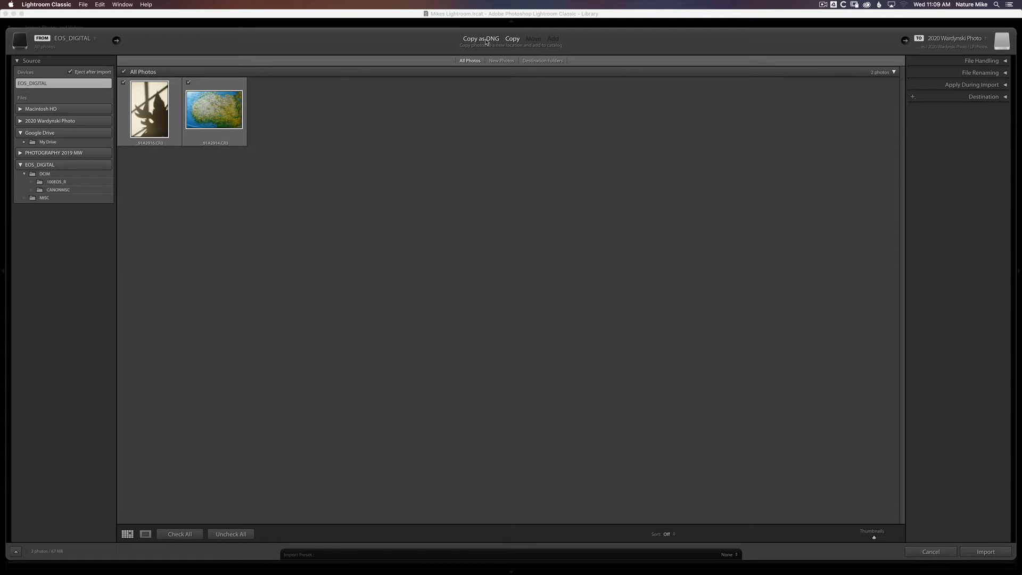
- Keep the import method as Copy after looking at Copy as DNG
{"action": "left_click", "coordinate": [512, 38]}
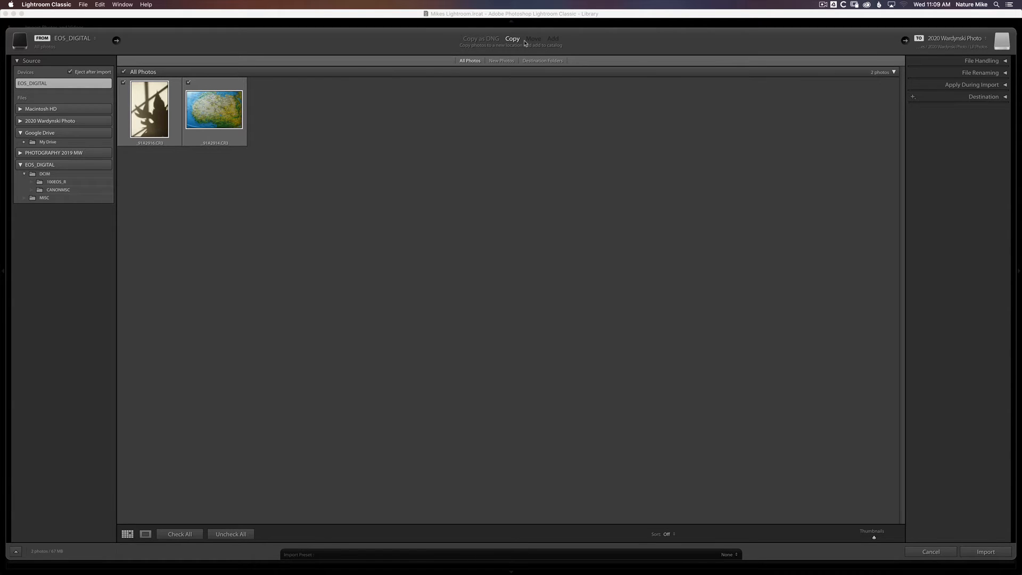
{"action": "mouse_move", "coordinate": [93, 120]}
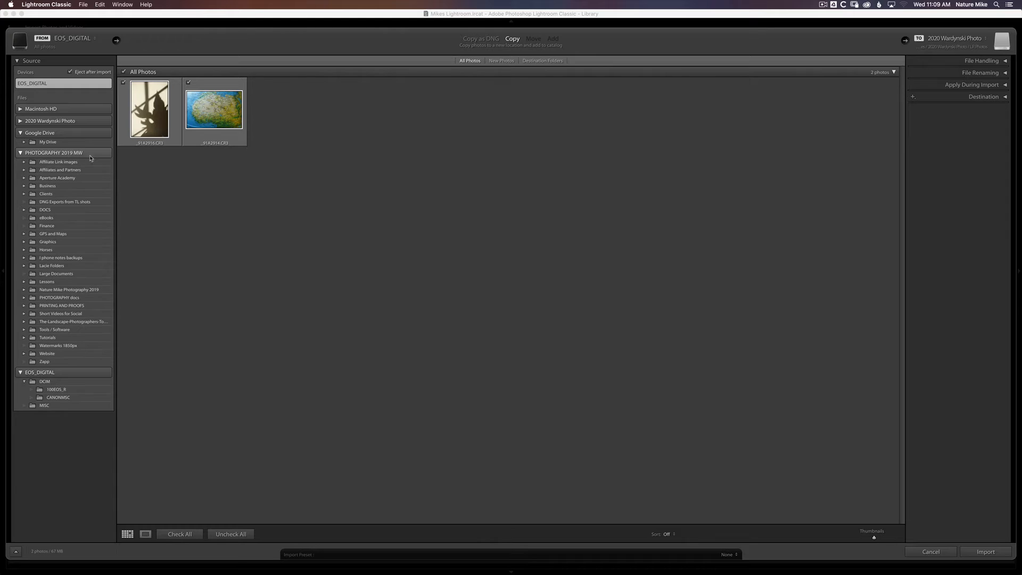
{"action": "mouse_move", "coordinate": [83, 297]}
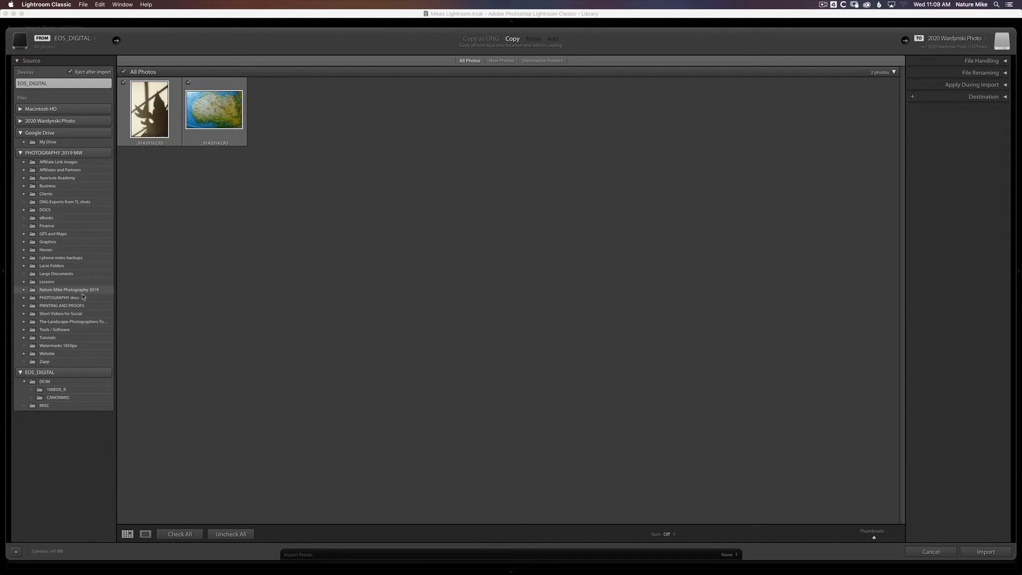
- Source the import from Nature Mike Photography 2019, including subfolders, and dismiss the notice
{"action": "left_click", "coordinate": [70, 289]}
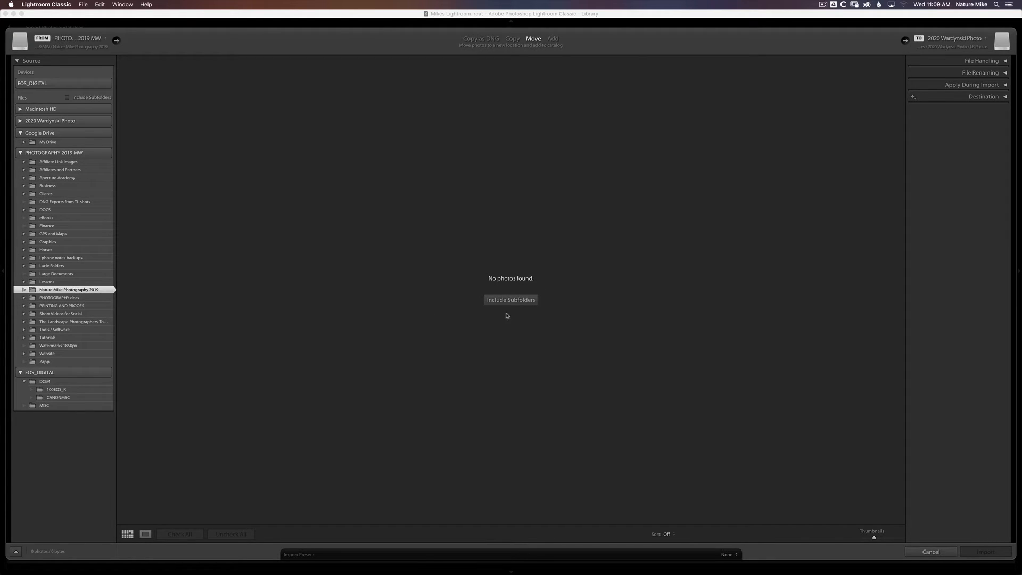
{"action": "mouse_move", "coordinate": [58, 304]}
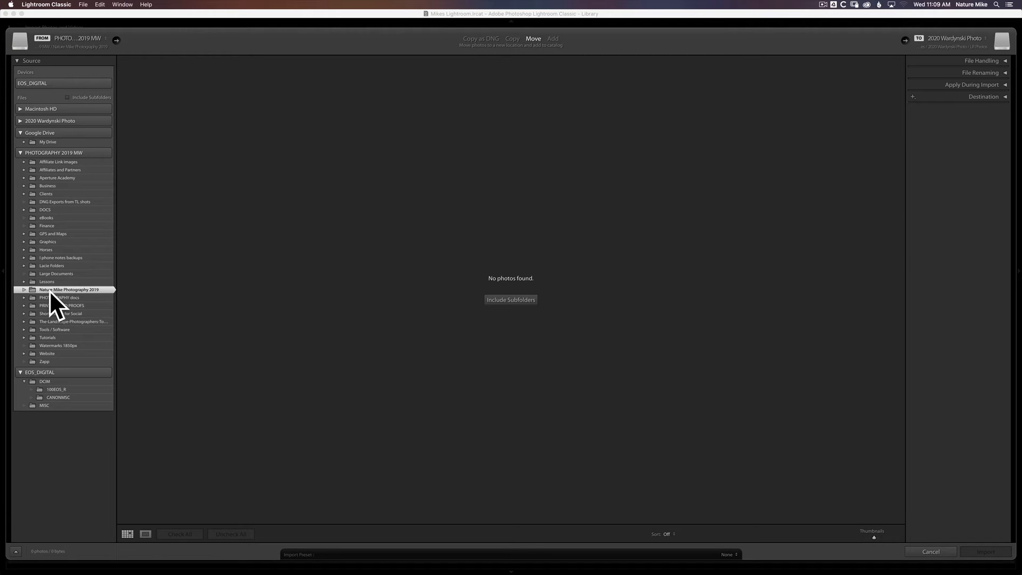
{"action": "mouse_move", "coordinate": [511, 304]}
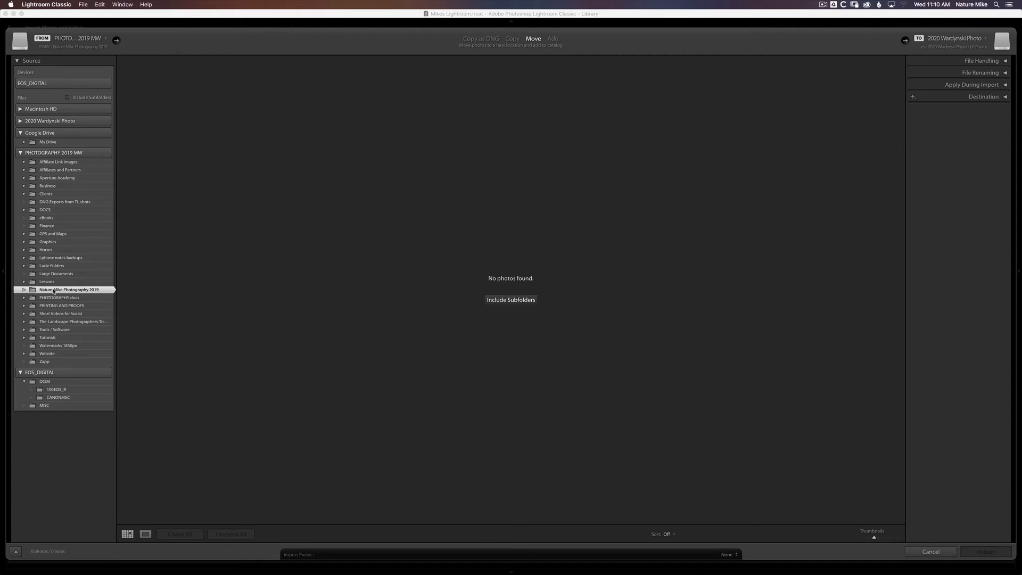
{"action": "left_click", "coordinate": [68, 97]}
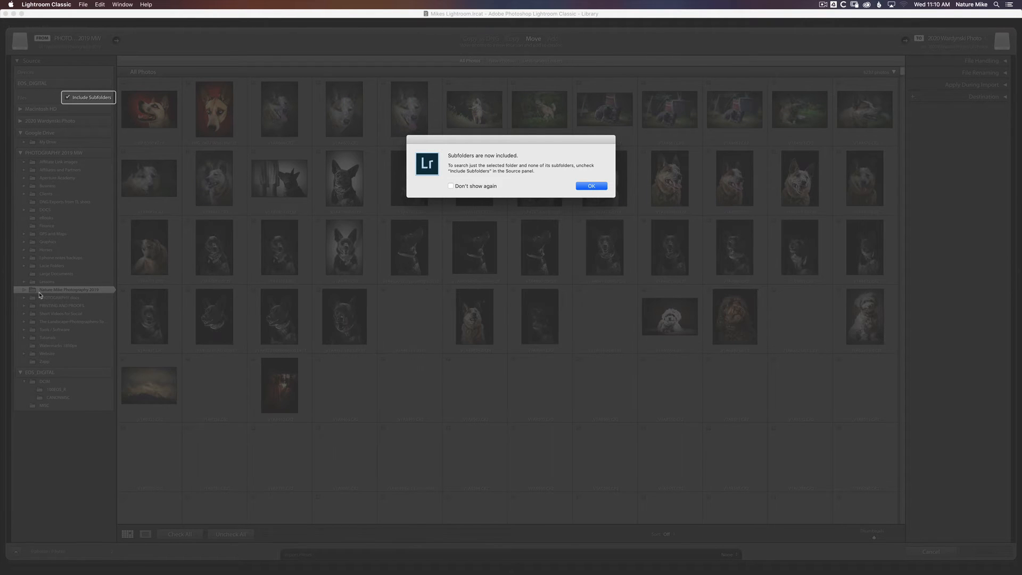
{"action": "left_click", "coordinate": [590, 186]}
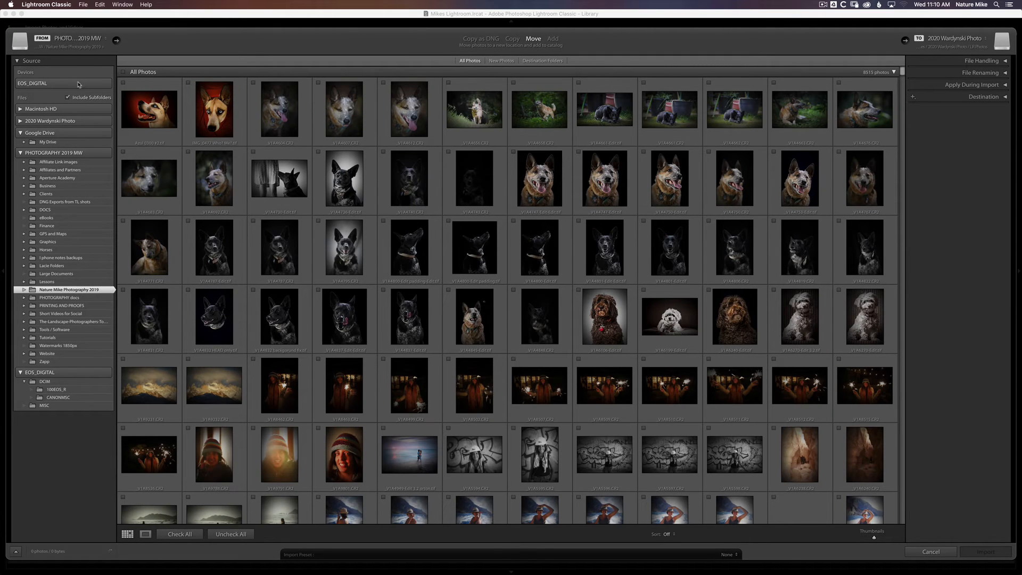
{"action": "left_click", "coordinate": [123, 72]}
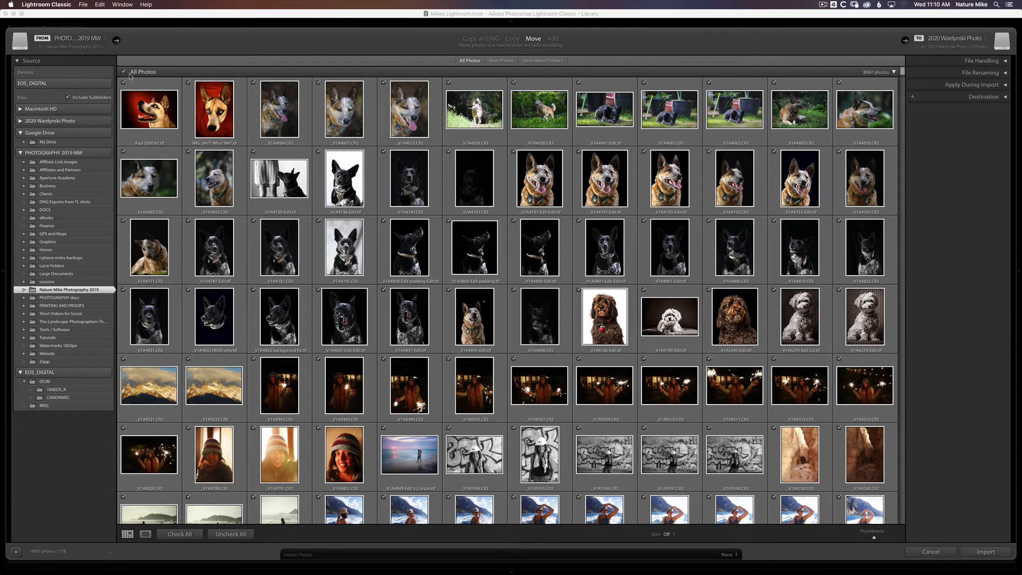
- Uncheck the folder's photos and switch the import method to Add
{"action": "left_click", "coordinate": [229, 534]}
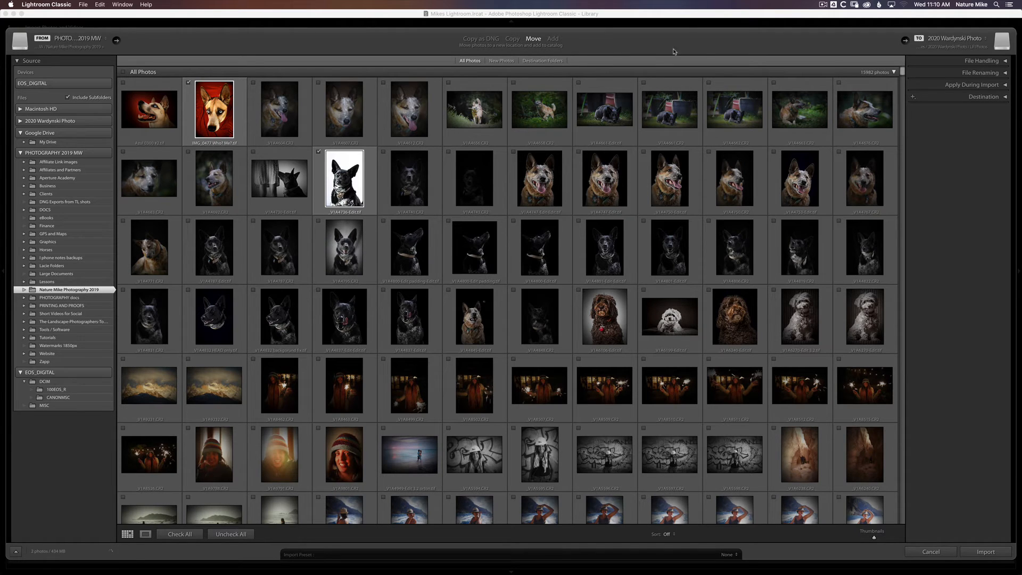
{"action": "left_click", "coordinate": [552, 39]}
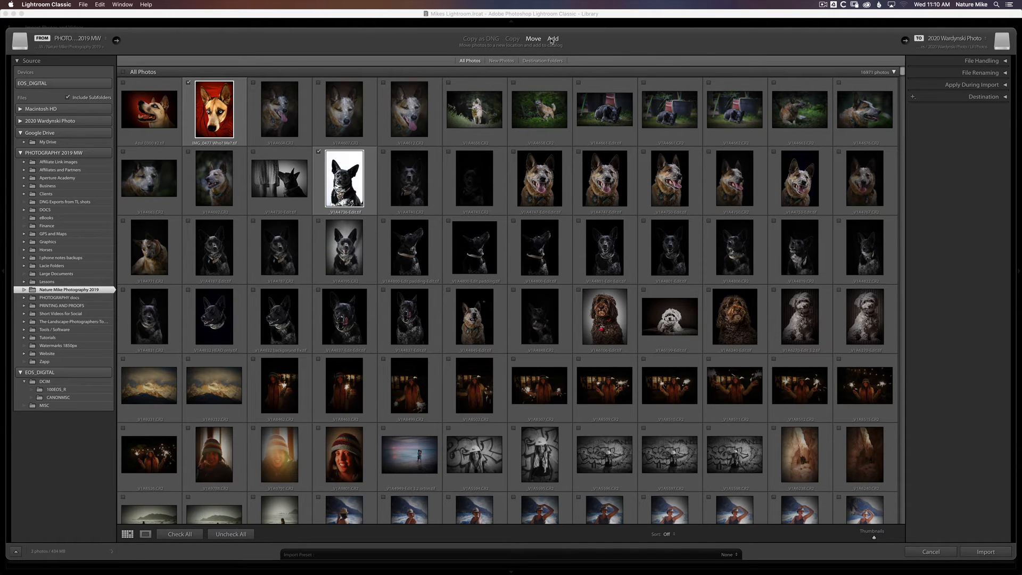
{"action": "left_click", "coordinate": [552, 38]}
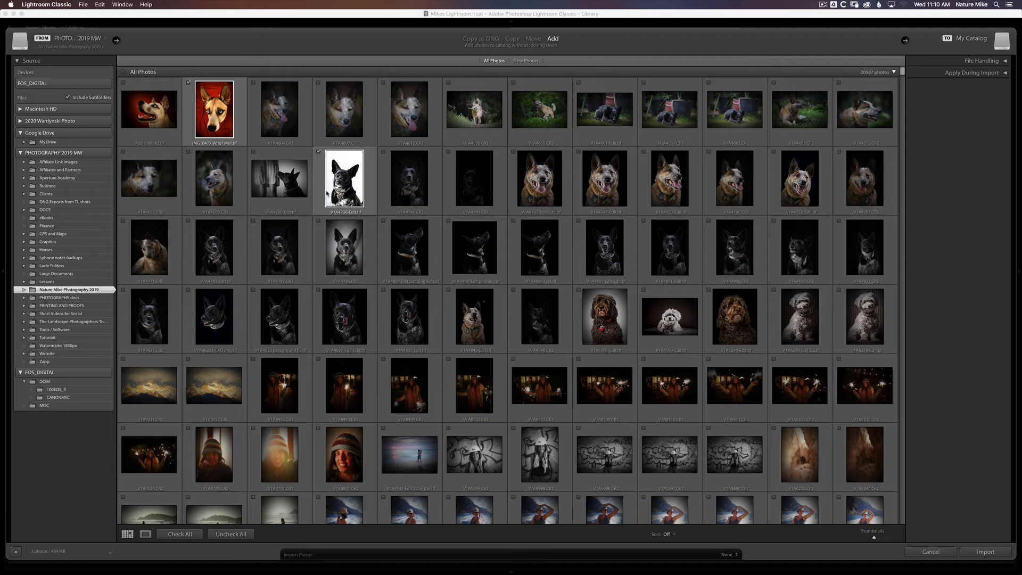
{"action": "mouse_move", "coordinate": [344, 180]}
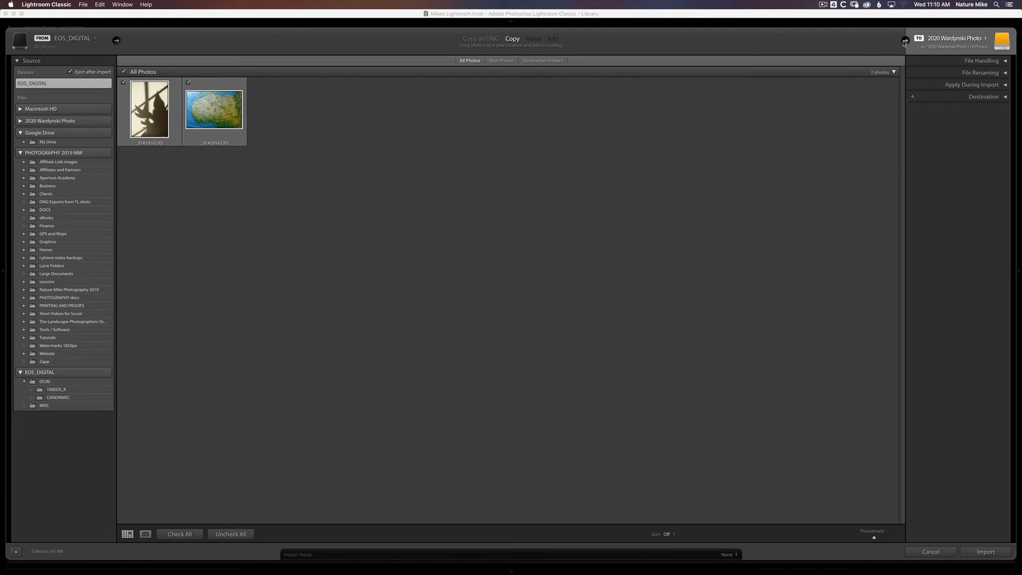
{"action": "mouse_move", "coordinate": [972, 35]}
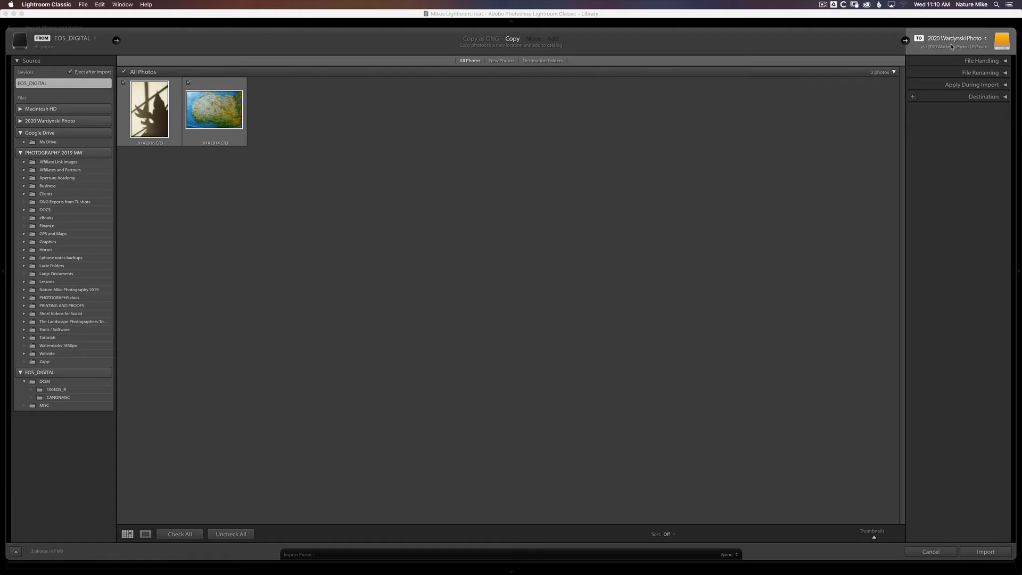
- Create a new folder named LR PHOTOS inside the Lightroom folder
{"action": "left_click", "coordinate": [959, 39]}
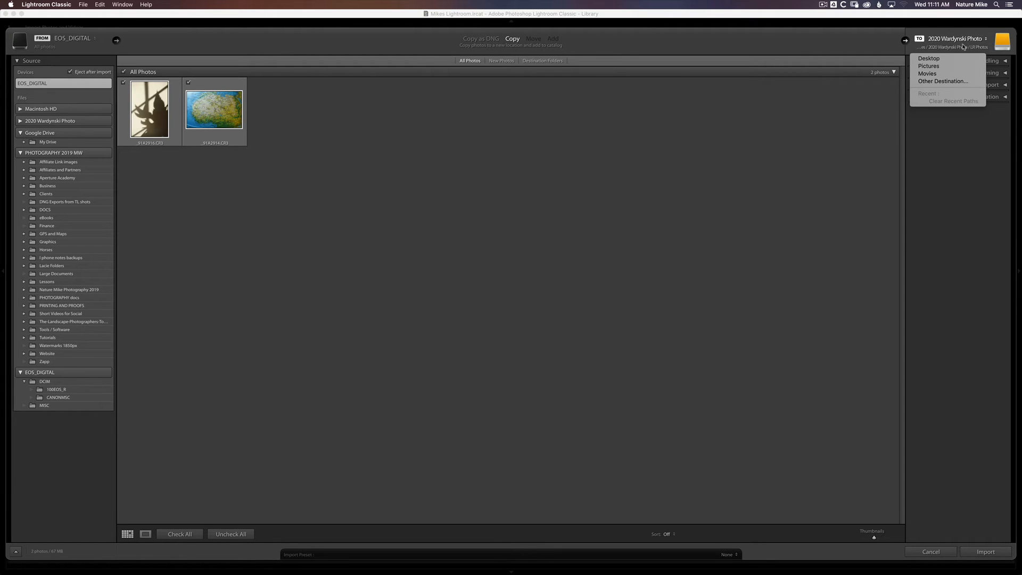
{"action": "mouse_move", "coordinate": [928, 66]}
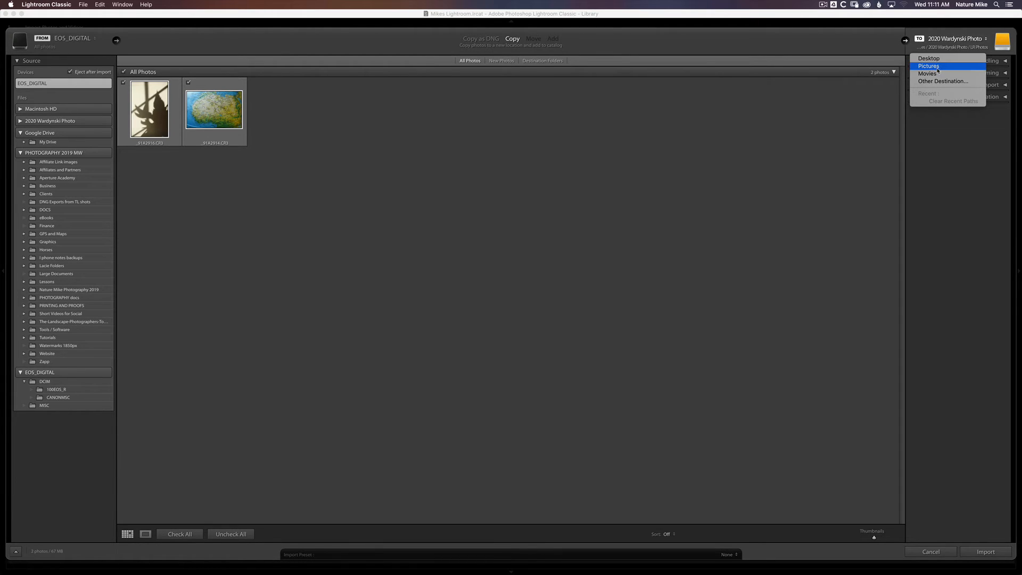
{"action": "mouse_move", "coordinate": [943, 81]}
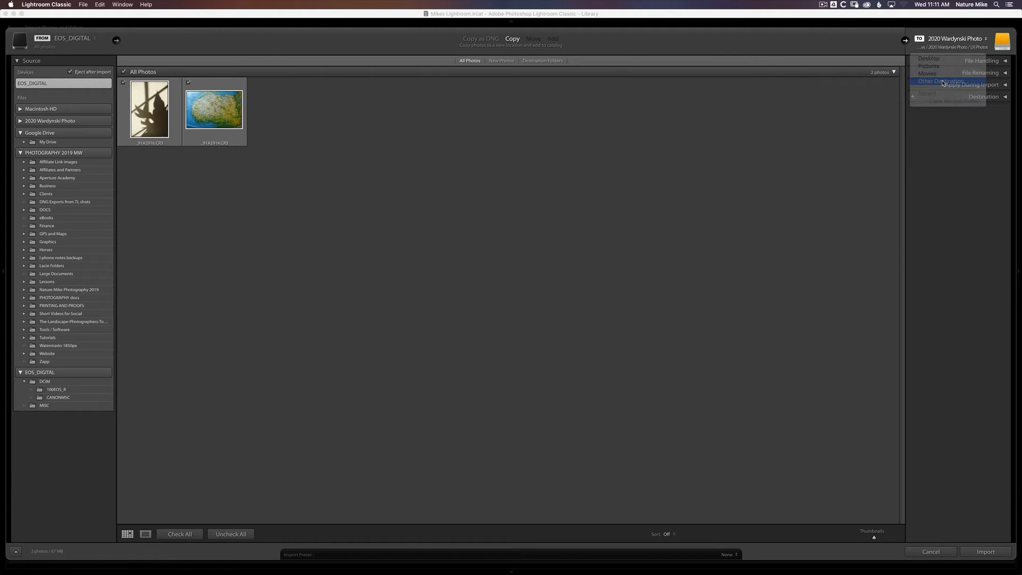
{"action": "left_click", "coordinate": [940, 81]}
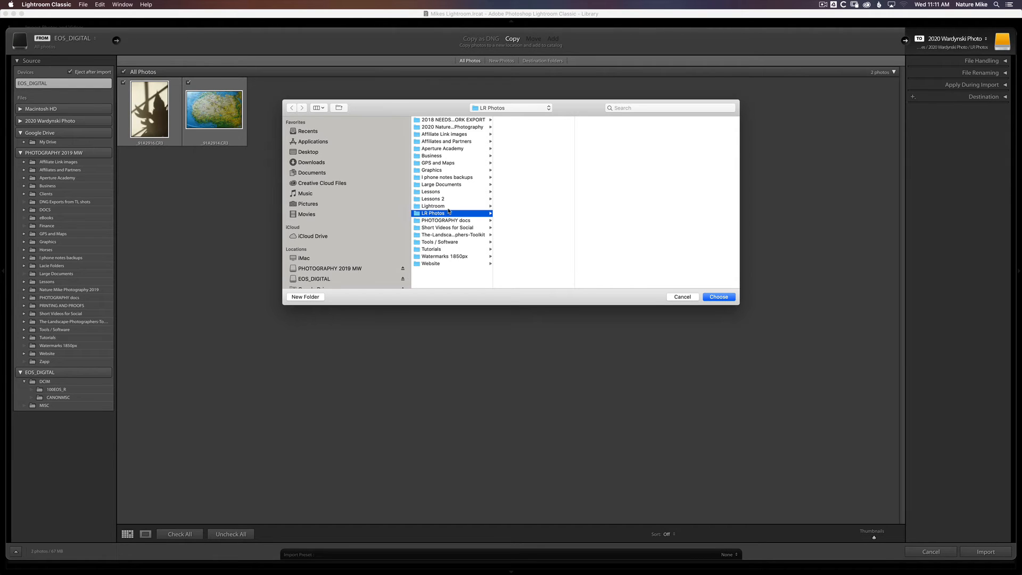
{"action": "left_click", "coordinate": [432, 206]}
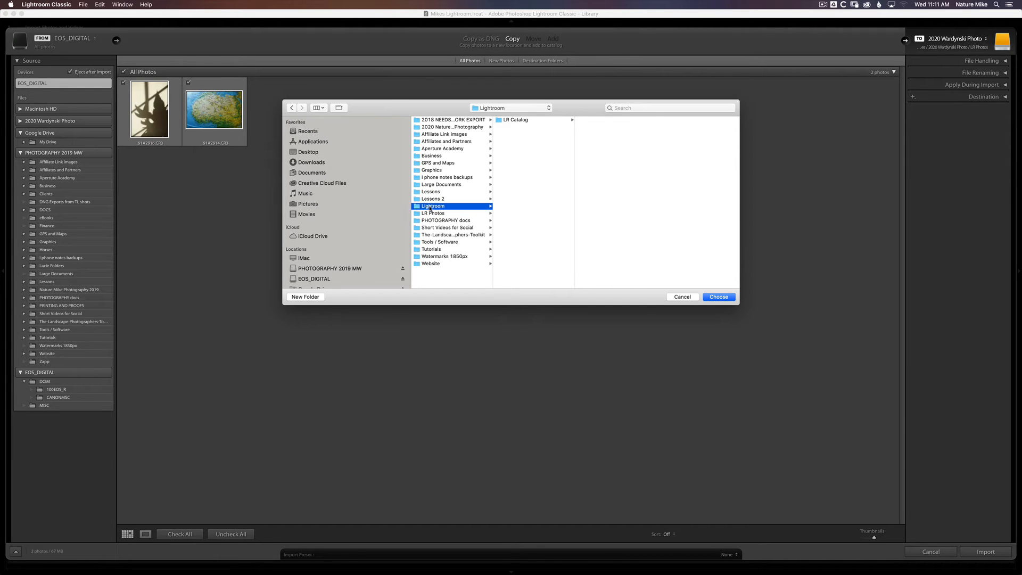
{"action": "mouse_move", "coordinate": [474, 247]}
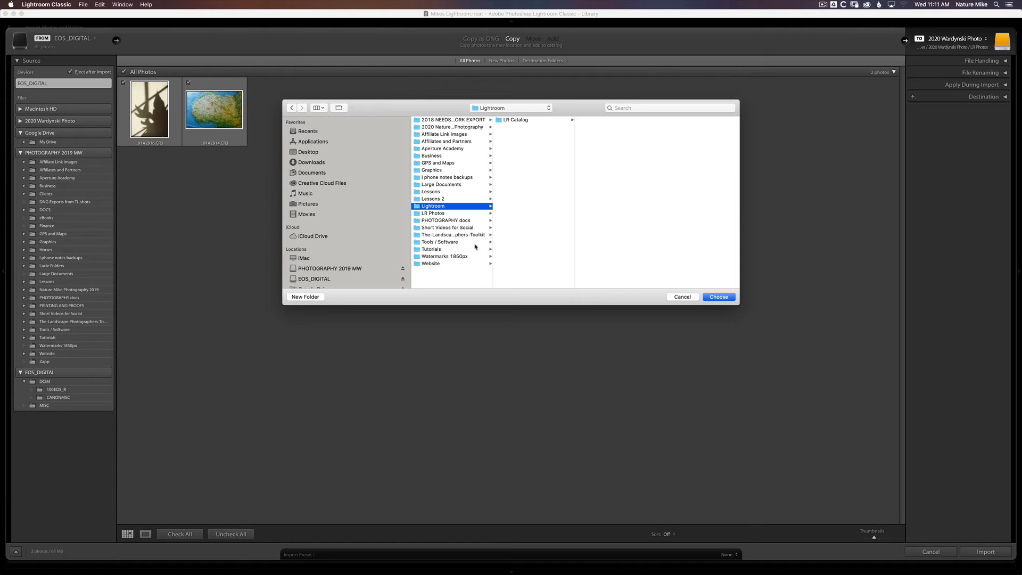
{"action": "left_click", "coordinate": [305, 297]}
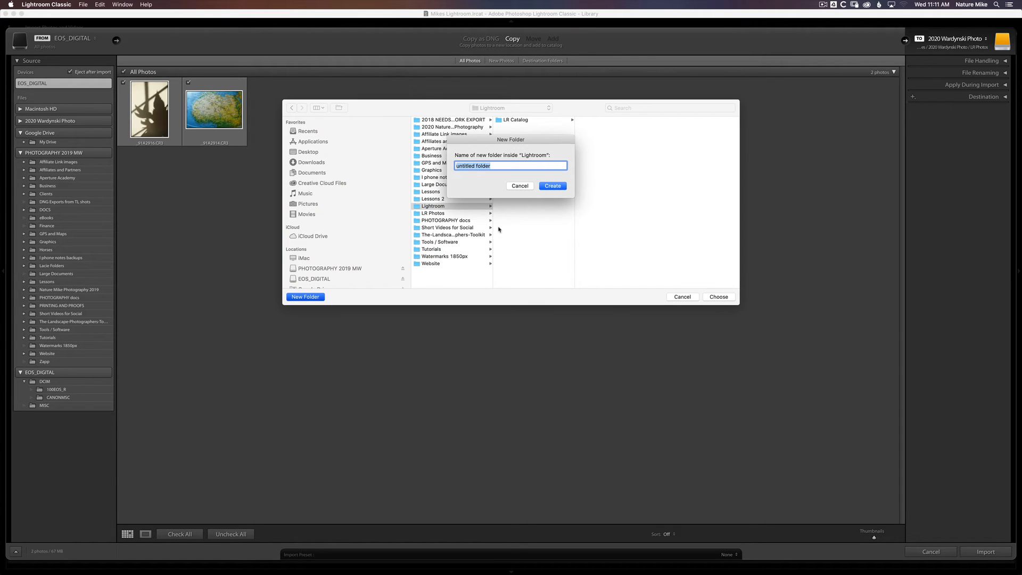
{"action": "type", "text": "LR Ph"}
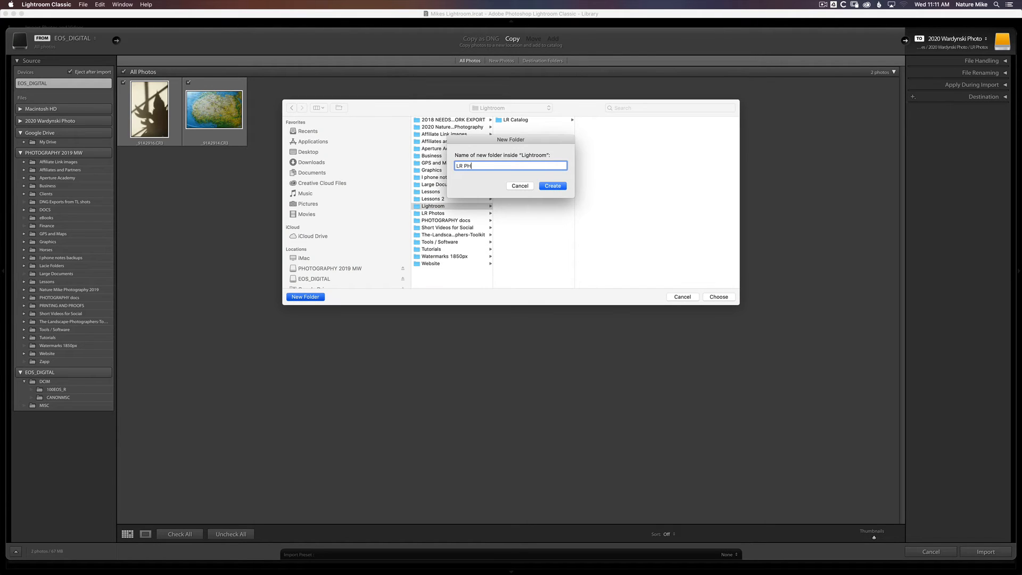
{"action": "left_click", "coordinate": [552, 186]}
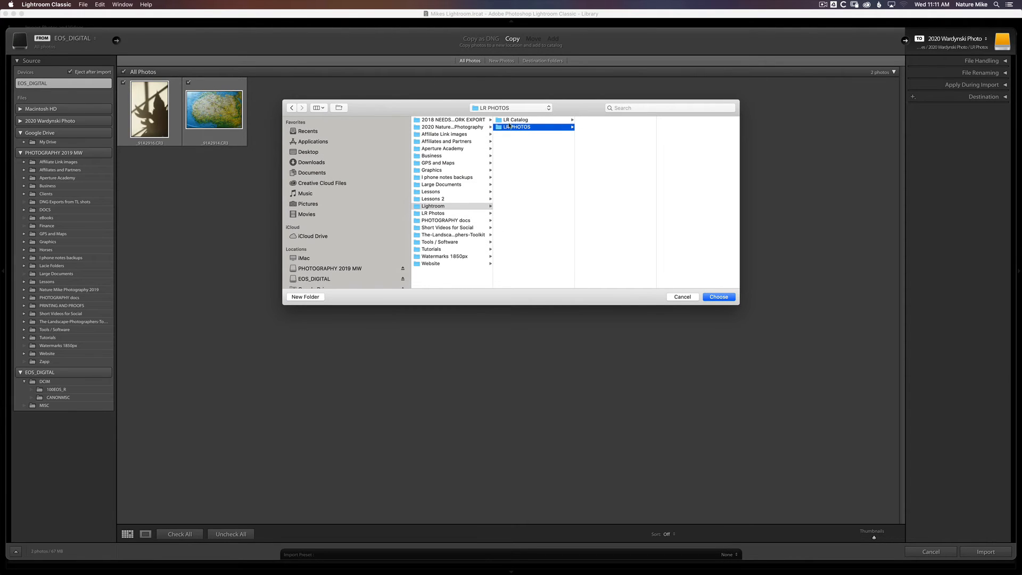
- Select the new LR PHOTOS folder as the import destination
{"action": "left_click", "coordinate": [516, 119]}
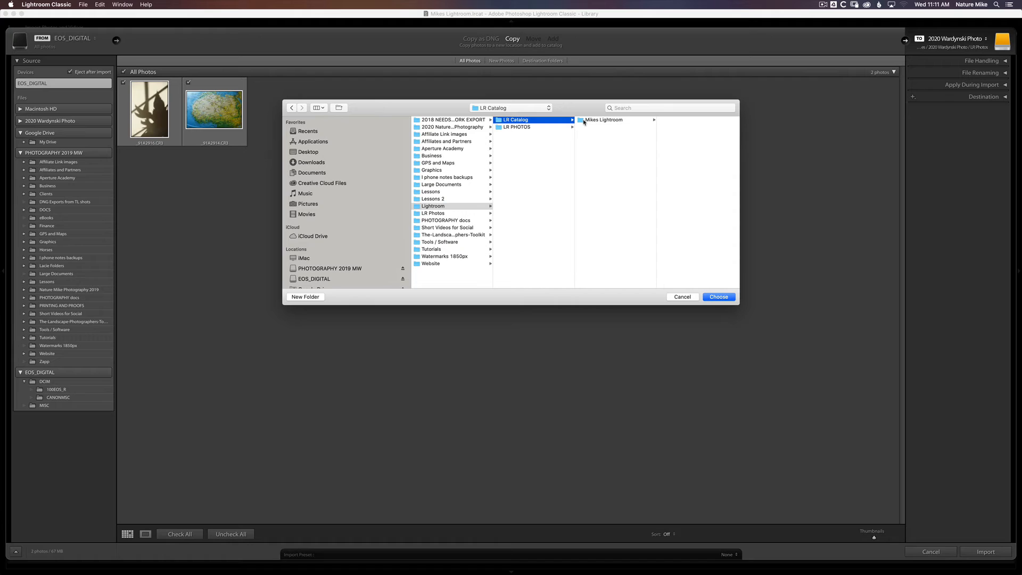
{"action": "left_click", "coordinate": [604, 119]}
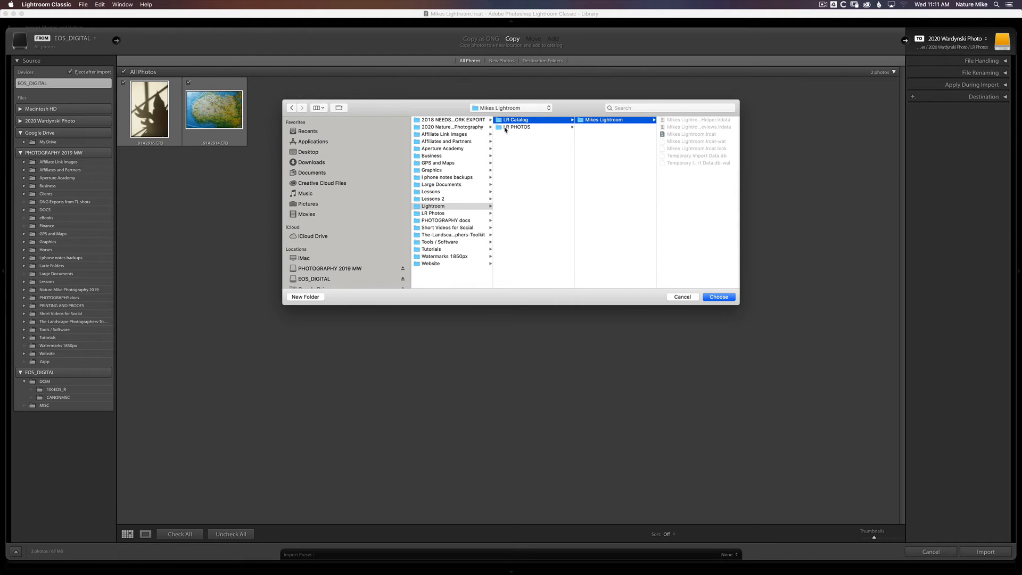
{"action": "left_click", "coordinate": [517, 127]}
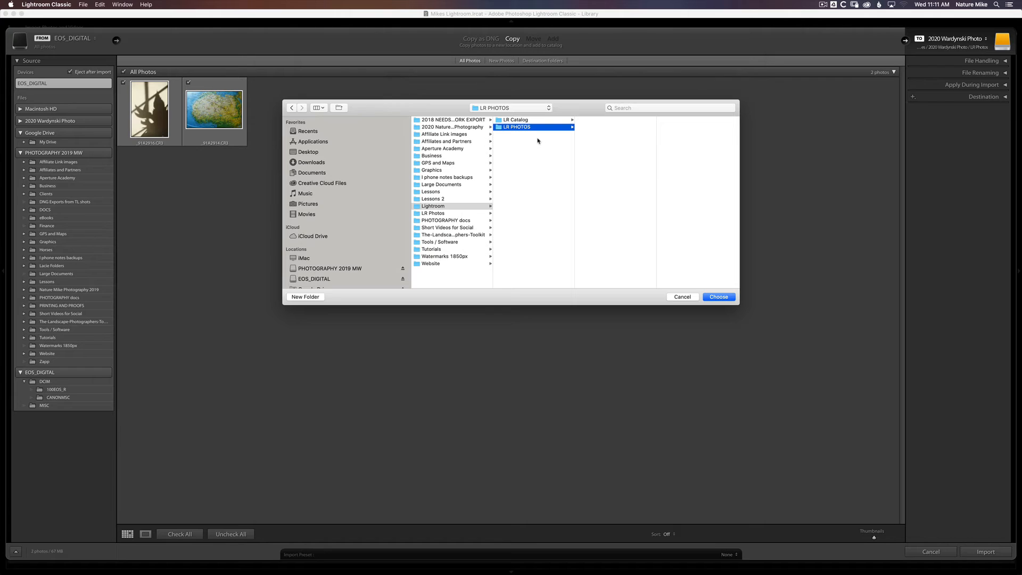
{"action": "mouse_move", "coordinate": [465, 211]}
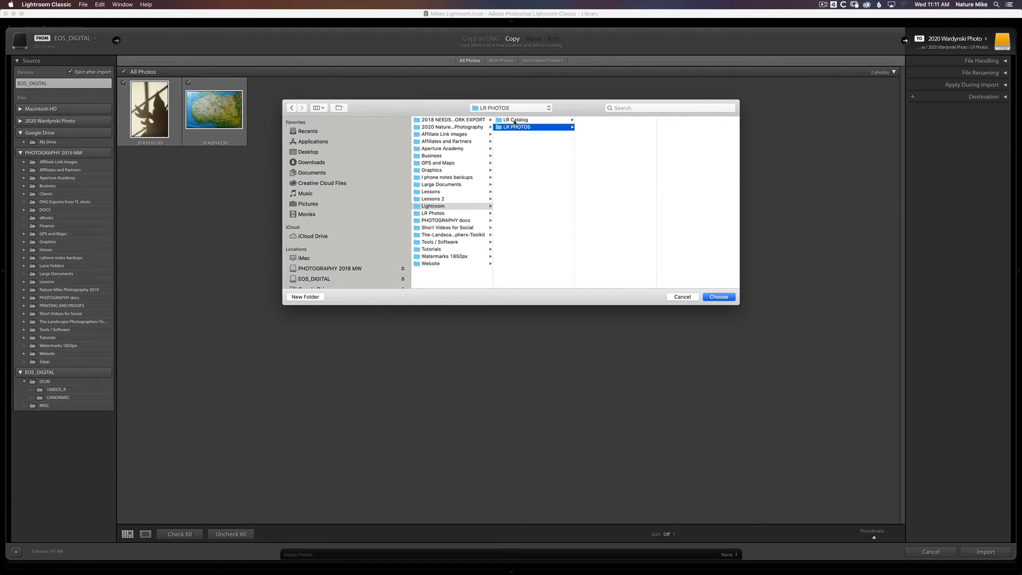
{"action": "mouse_move", "coordinate": [549, 135]}
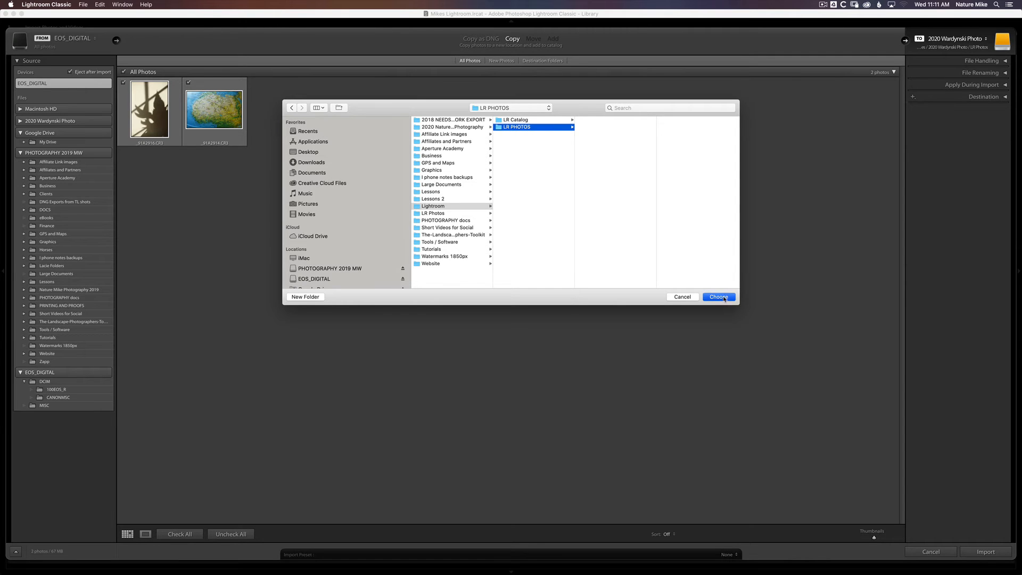
{"action": "left_click", "coordinate": [718, 297]}
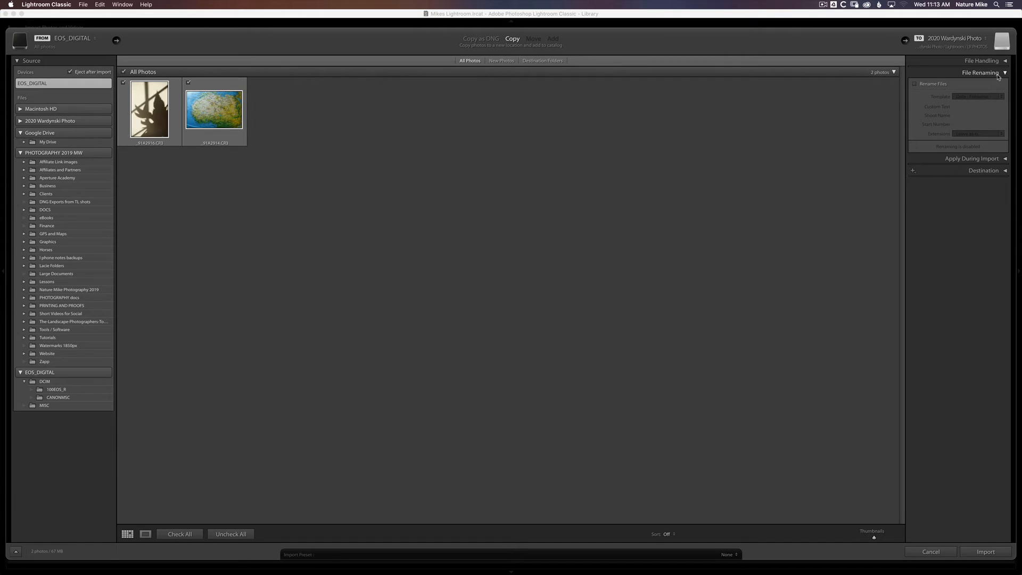
{"action": "left_click", "coordinate": [1004, 72]}
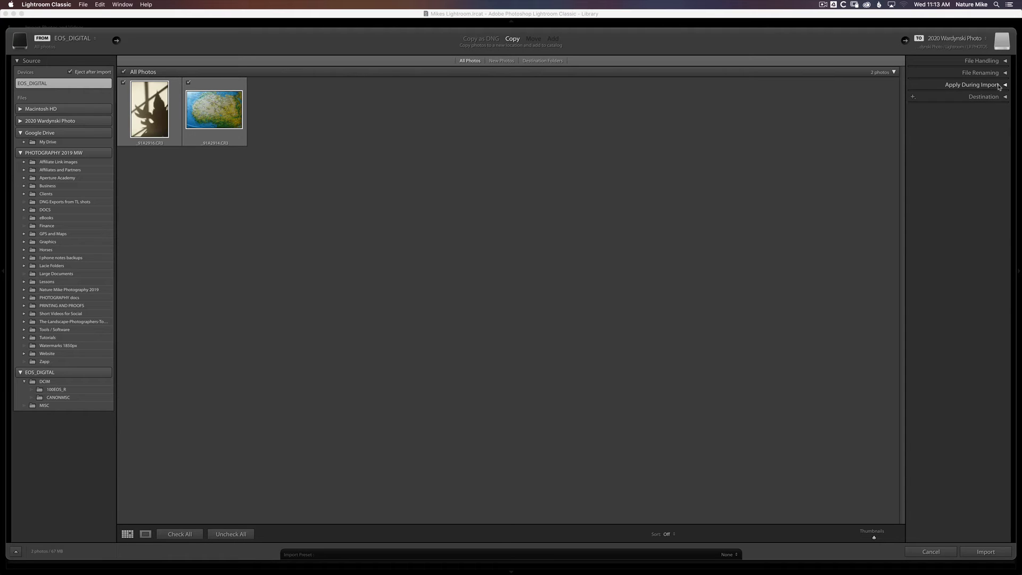
{"action": "left_click", "coordinate": [972, 85]}
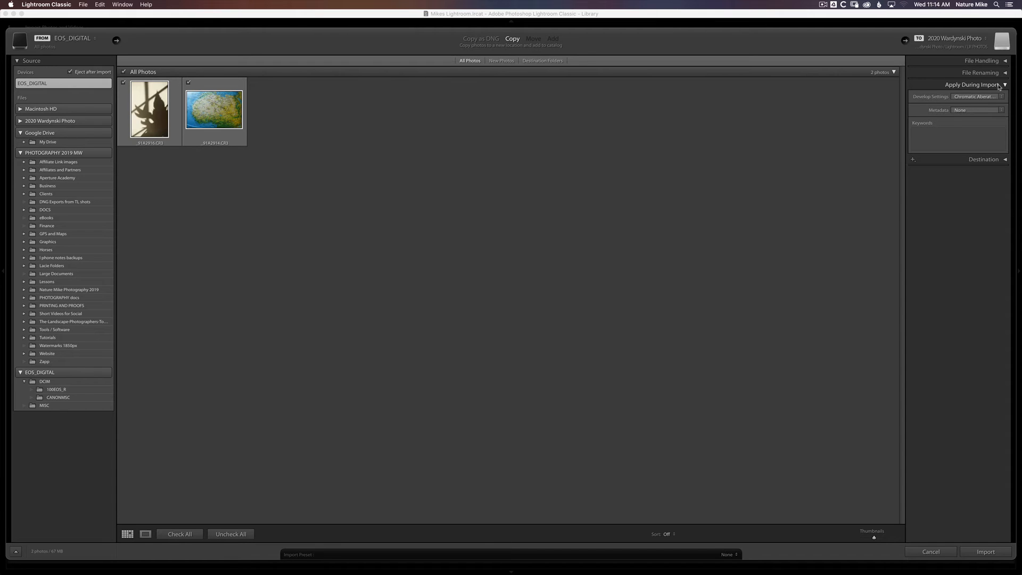
{"action": "left_click", "coordinate": [974, 96]}
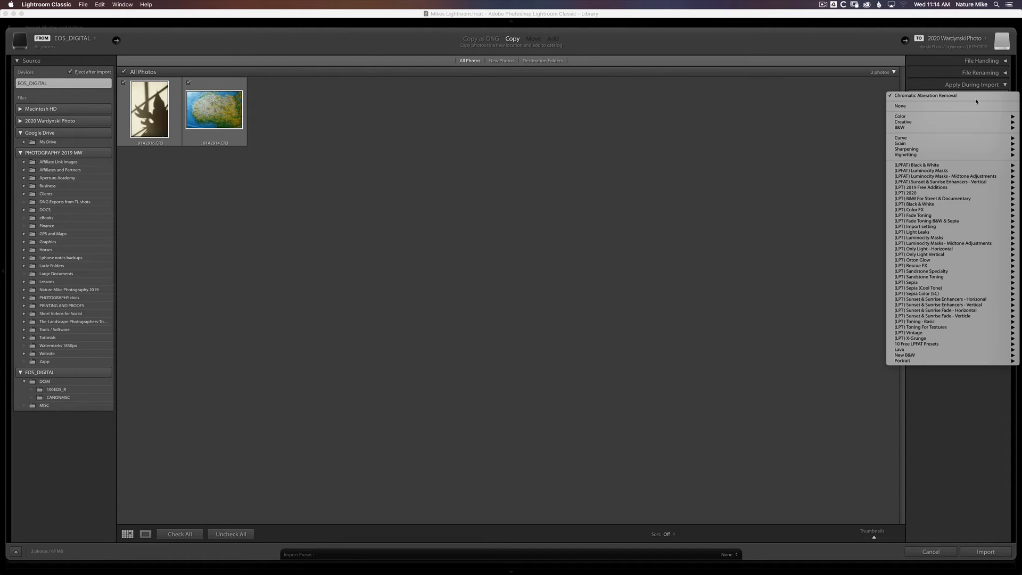
{"action": "left_click", "coordinate": [900, 106]}
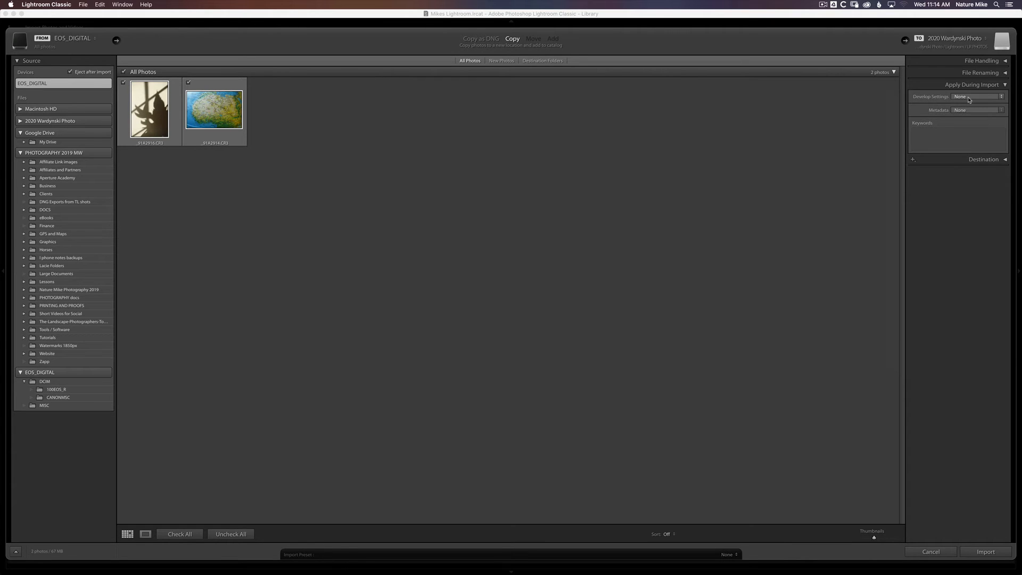
{"action": "left_click", "coordinate": [978, 96]}
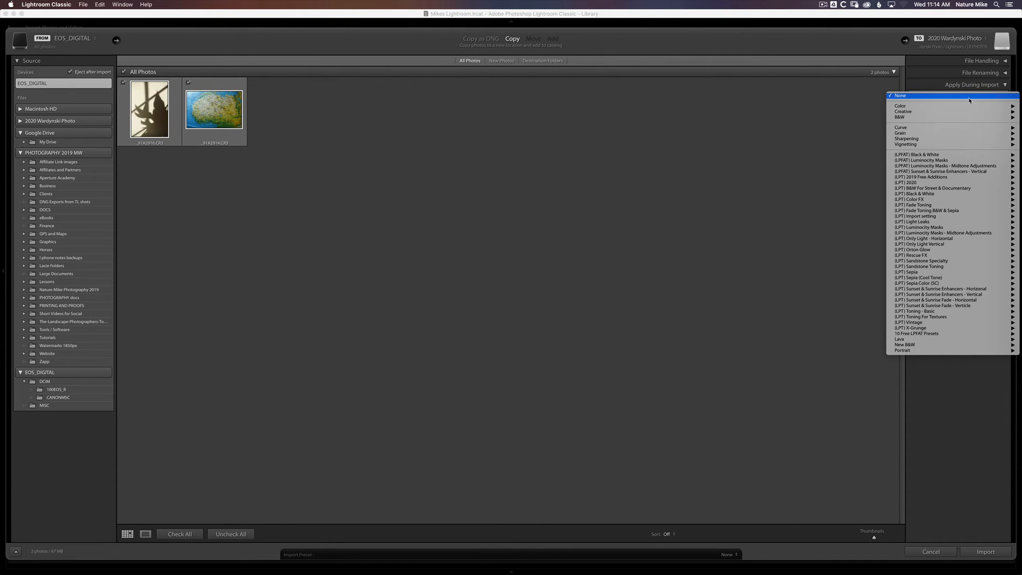
{"action": "mouse_move", "coordinate": [923, 182]}
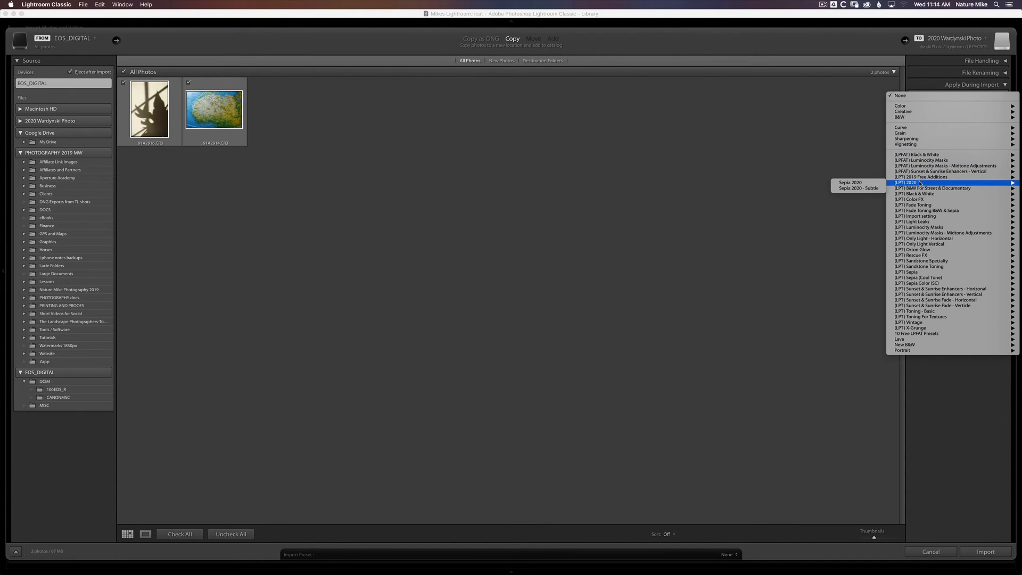
{"action": "mouse_move", "coordinate": [919, 227]}
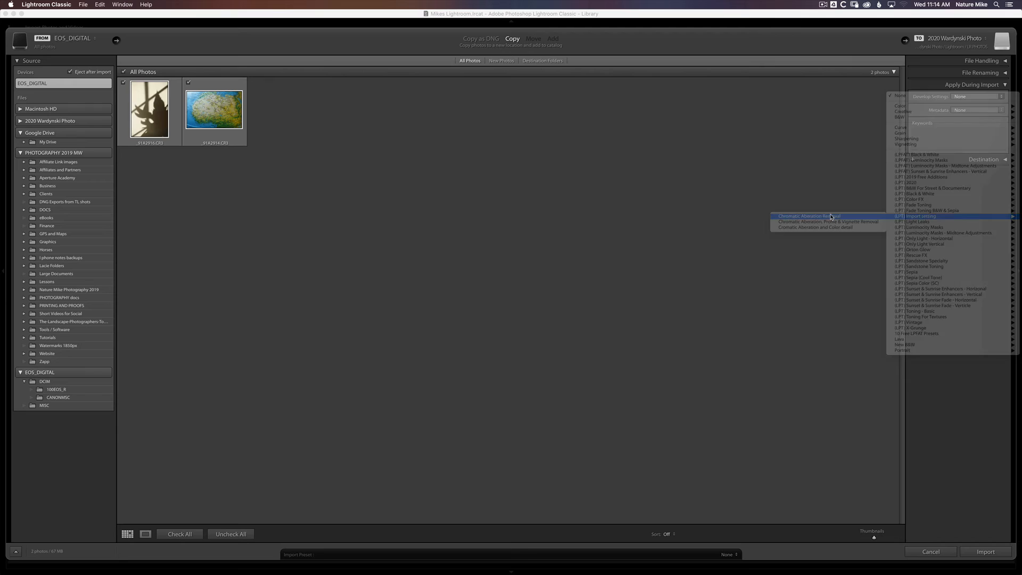
{"action": "left_click", "coordinate": [809, 216]}
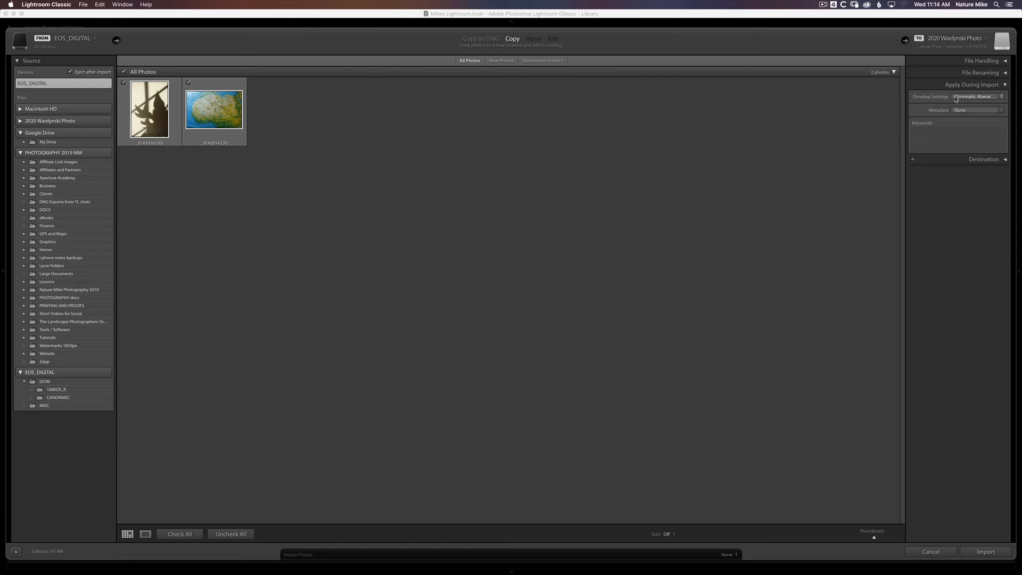
{"action": "left_click", "coordinate": [975, 96]}
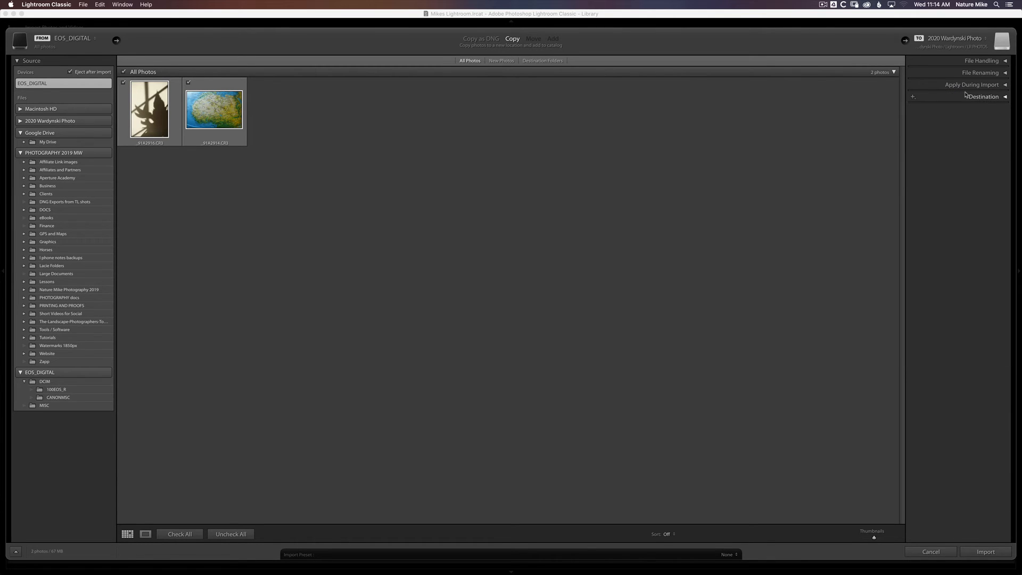
- Expand Destination settings to review Organize By date and the LR PHOTOS/2020/2020-03-04 tree
{"action": "left_click", "coordinate": [985, 96]}
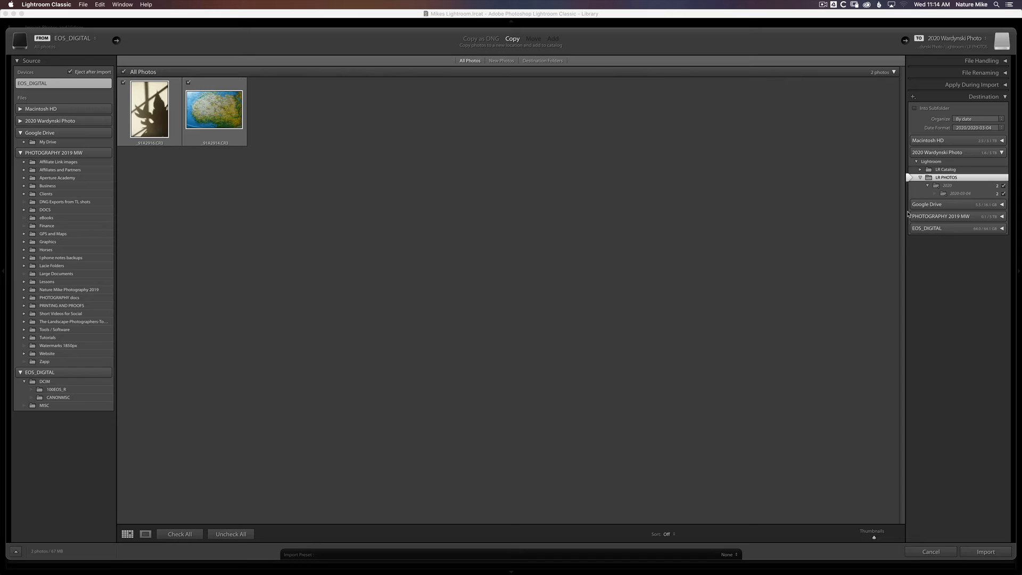
{"action": "mouse_move", "coordinate": [981, 188]}
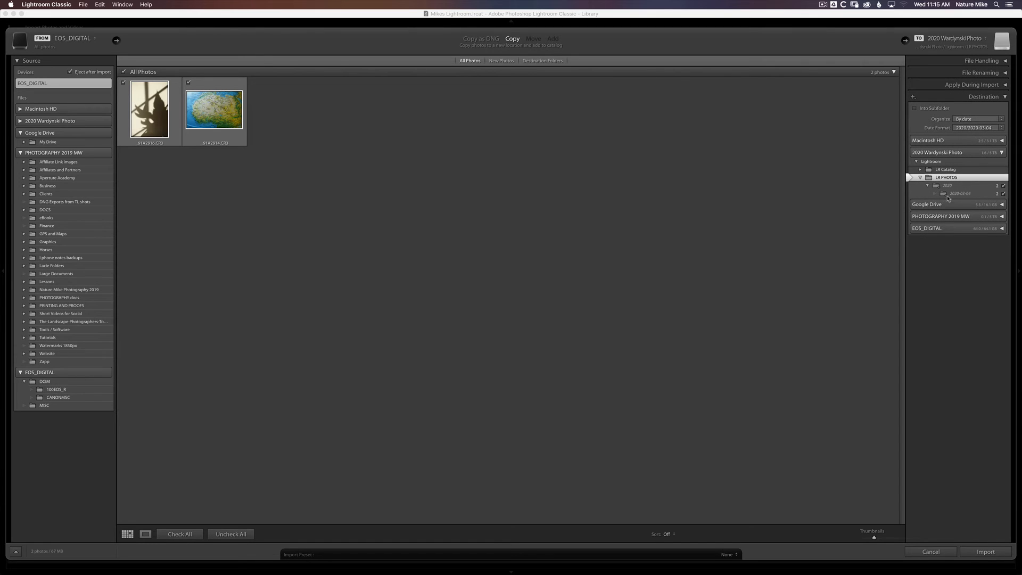
{"action": "mouse_move", "coordinate": [959, 199]}
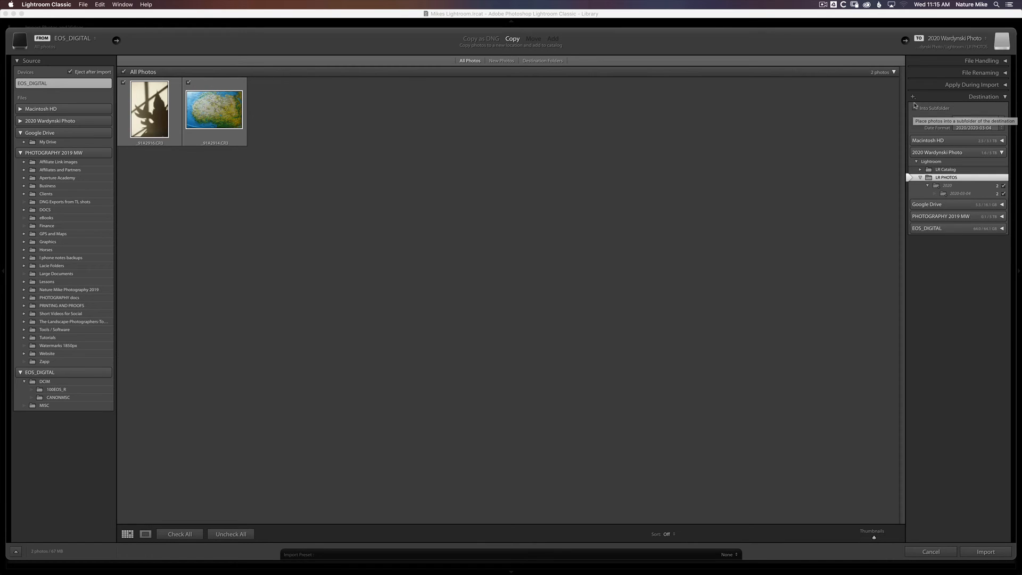
{"action": "left_click", "coordinate": [915, 108]}
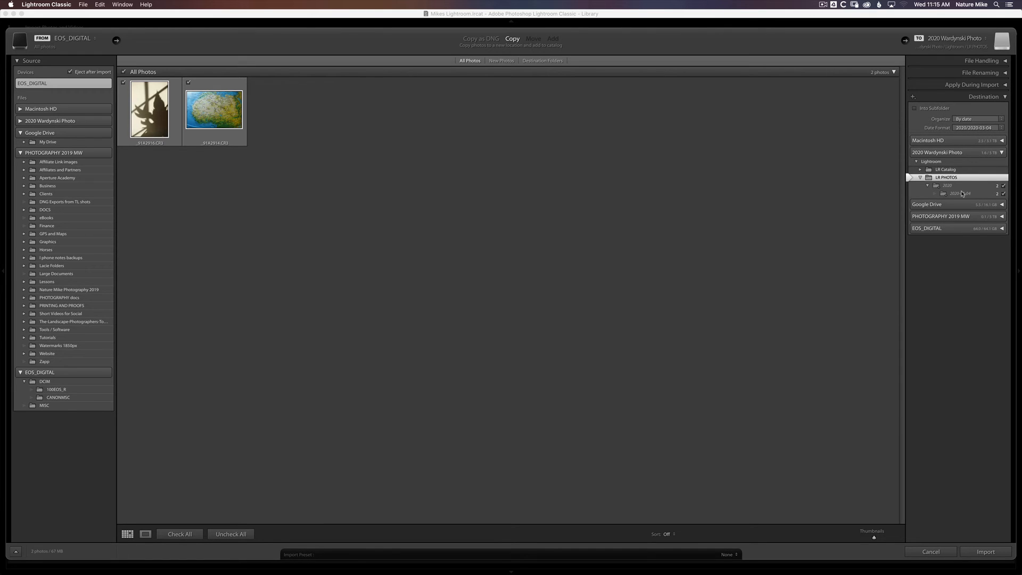
{"action": "mouse_move", "coordinate": [961, 192]}
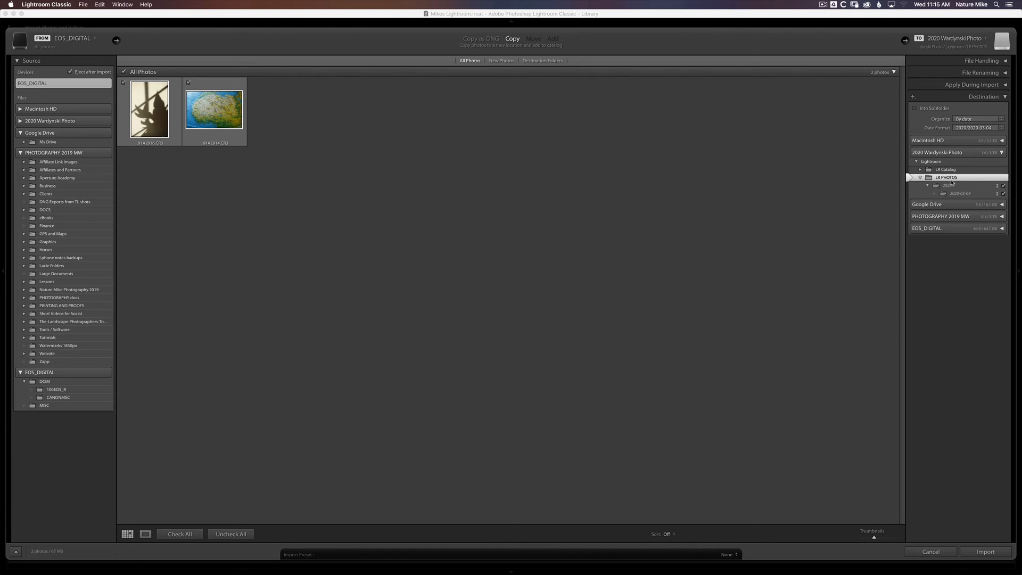
{"action": "mouse_move", "coordinate": [988, 512]}
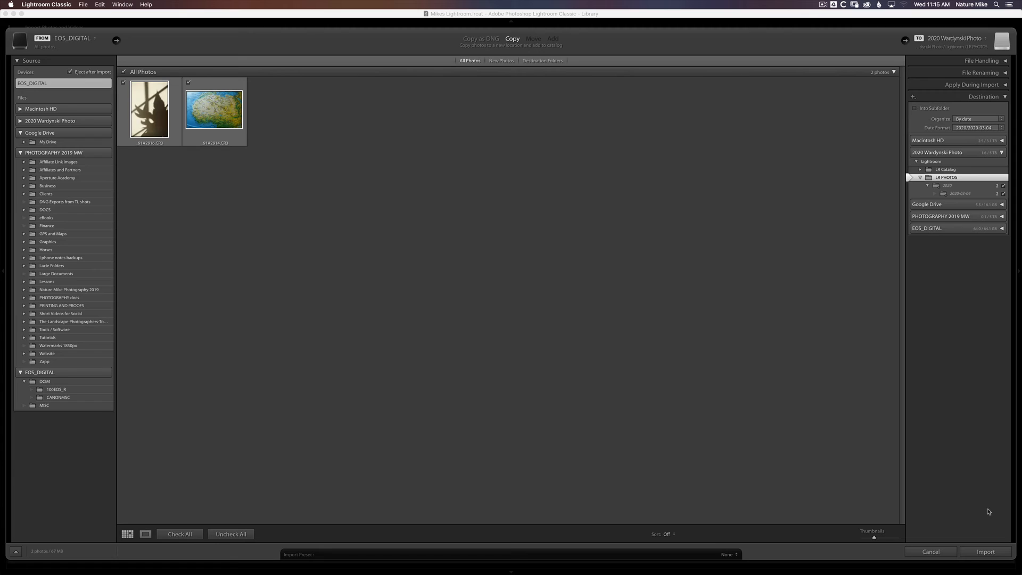
{"action": "left_click", "coordinate": [985, 551]}
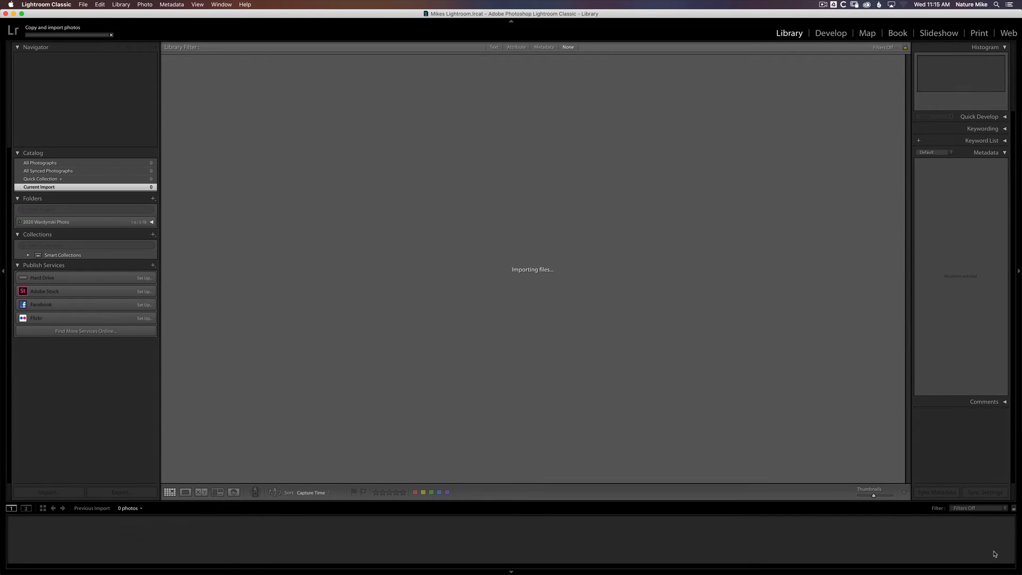
{"action": "left_click", "coordinate": [150, 222]}
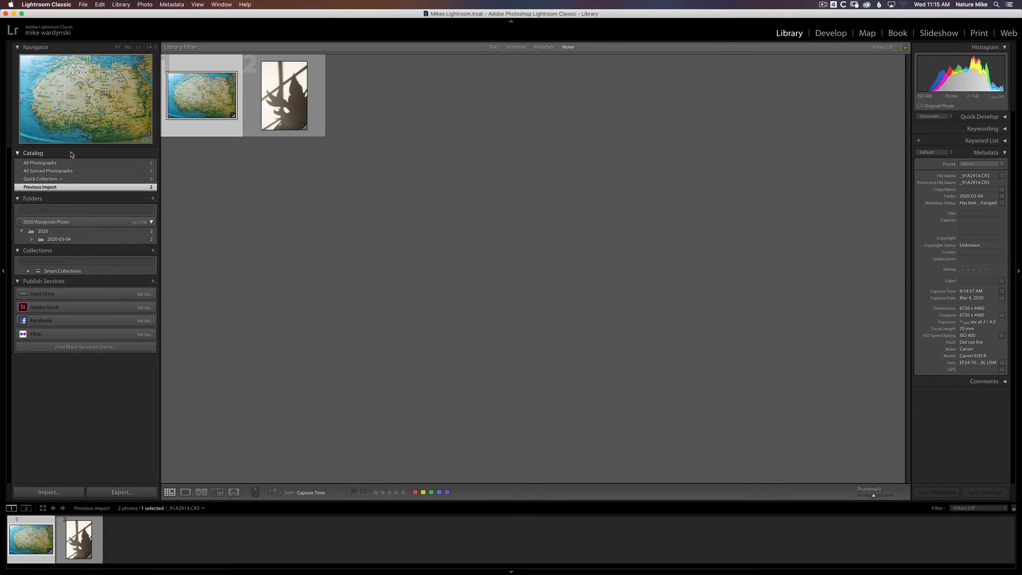
{"action": "mouse_move", "coordinate": [82, 188]}
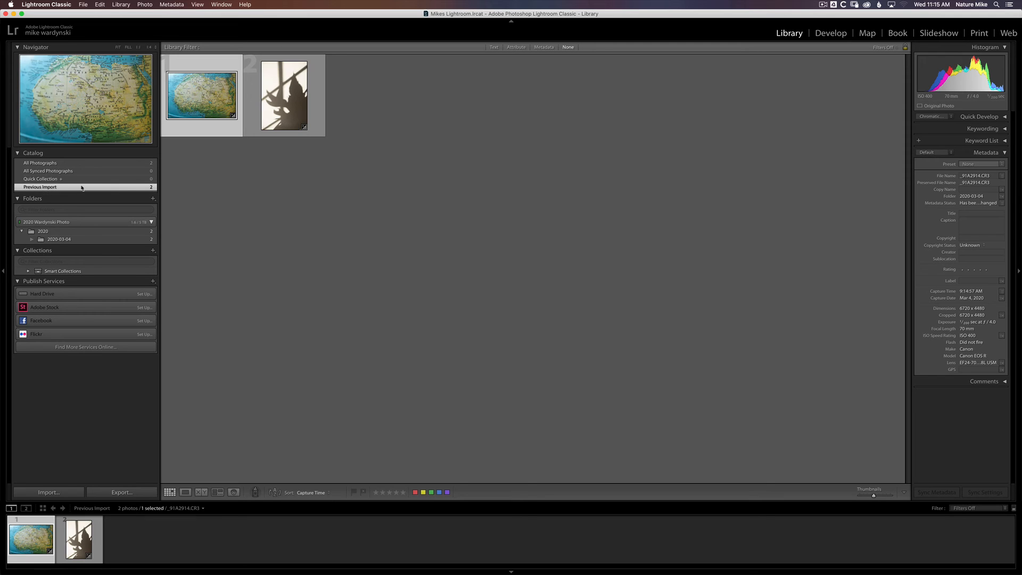
{"action": "mouse_move", "coordinate": [171, 185]}
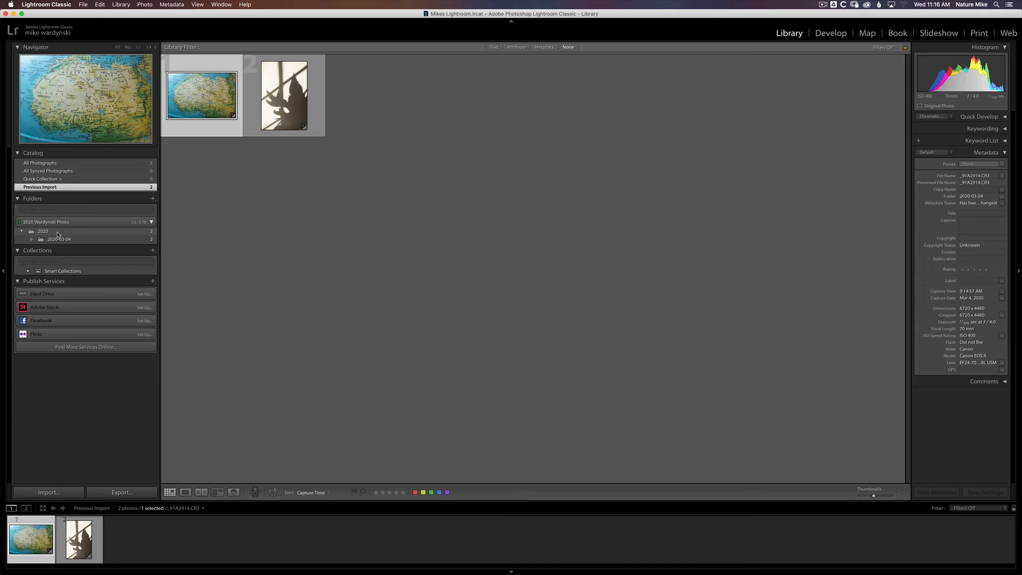
{"action": "mouse_move", "coordinate": [64, 234]}
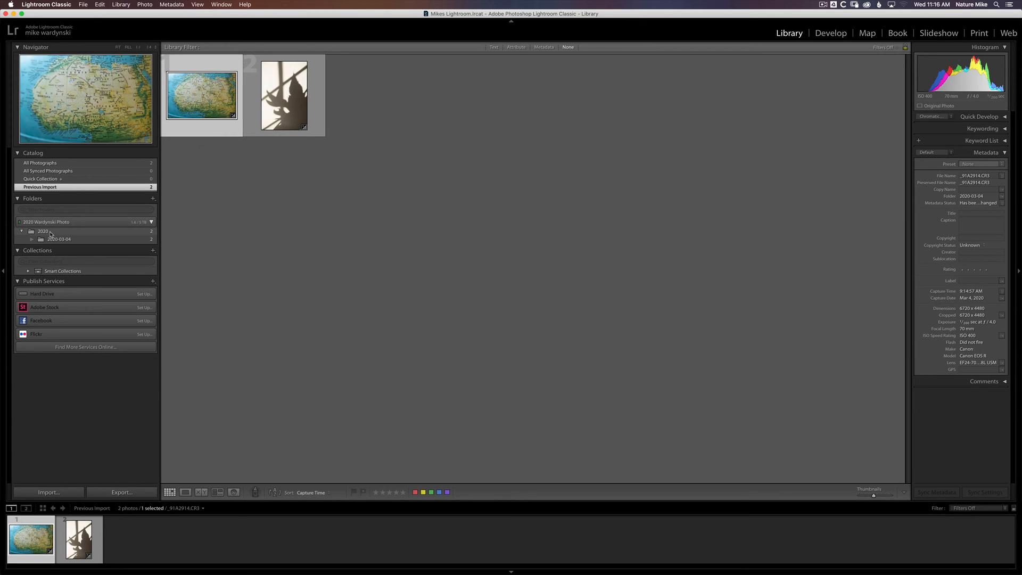
- Show the parent folder of 2020, then expand LR PHOTOS and 2020 to reveal 2020-03-04
{"action": "right_click", "coordinate": [42, 231]}
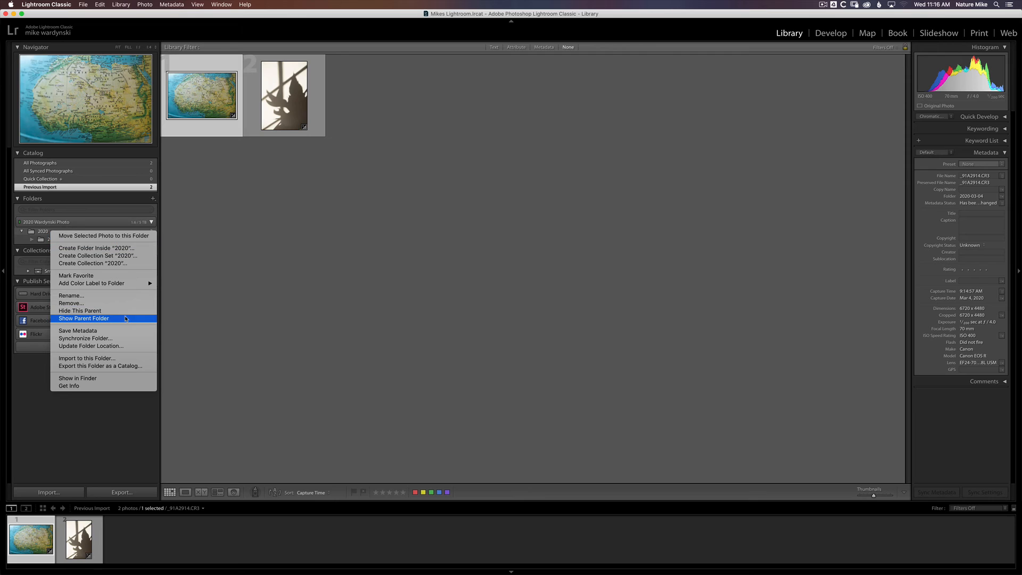
{"action": "left_click", "coordinate": [83, 319]}
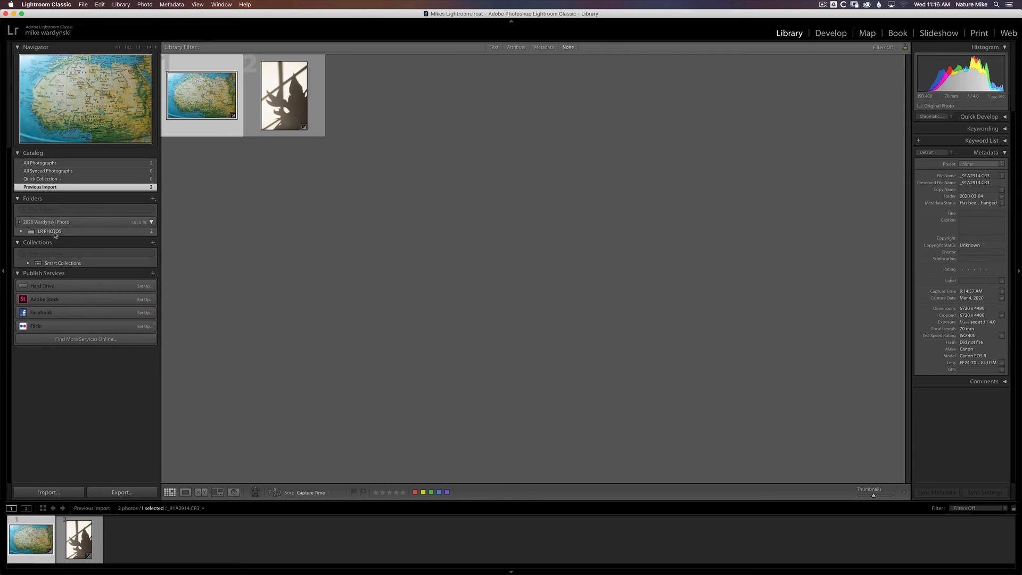
{"action": "left_click", "coordinate": [21, 230]}
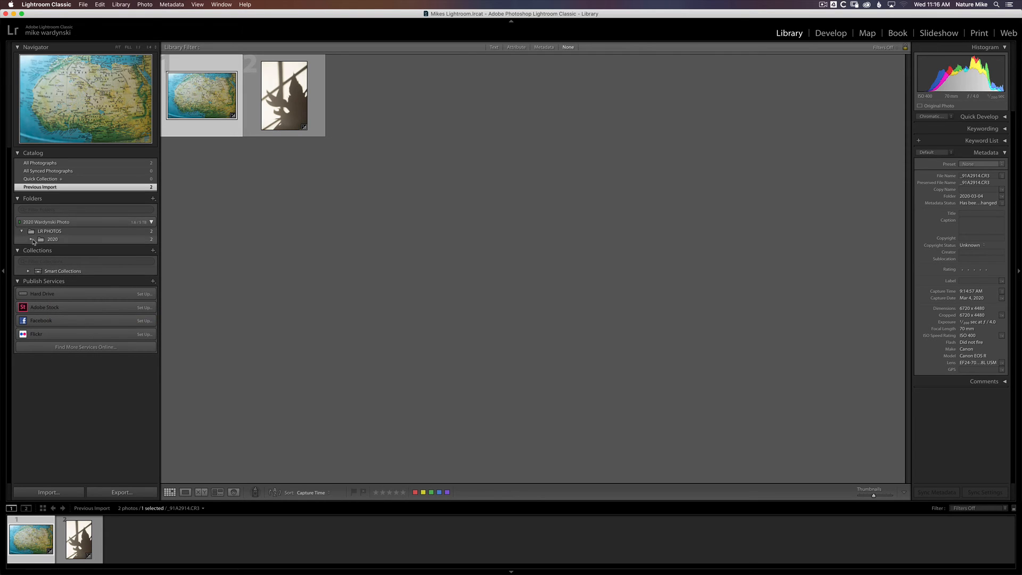
{"action": "left_click", "coordinate": [30, 239]}
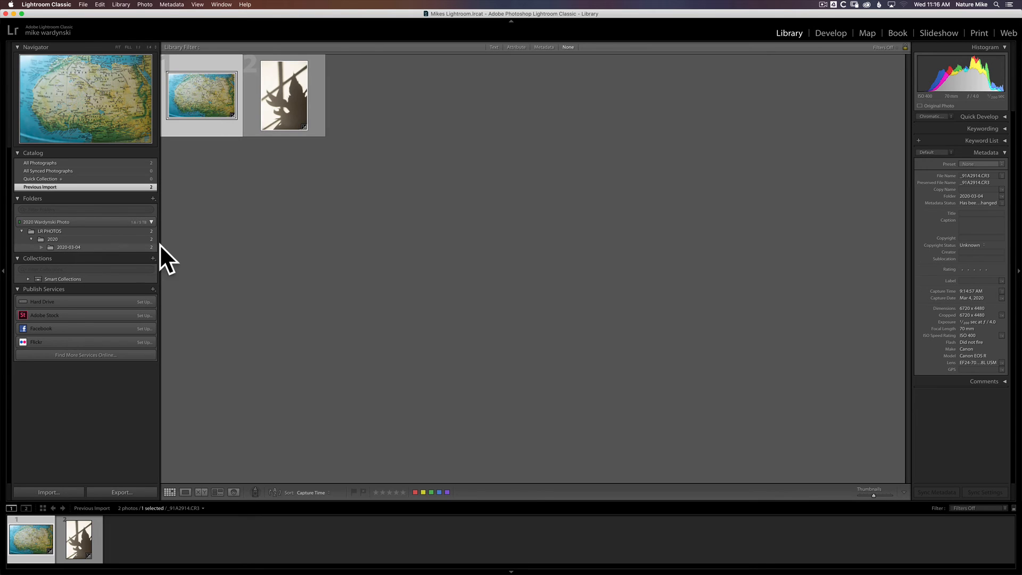
{"action": "mouse_move", "coordinate": [89, 250]}
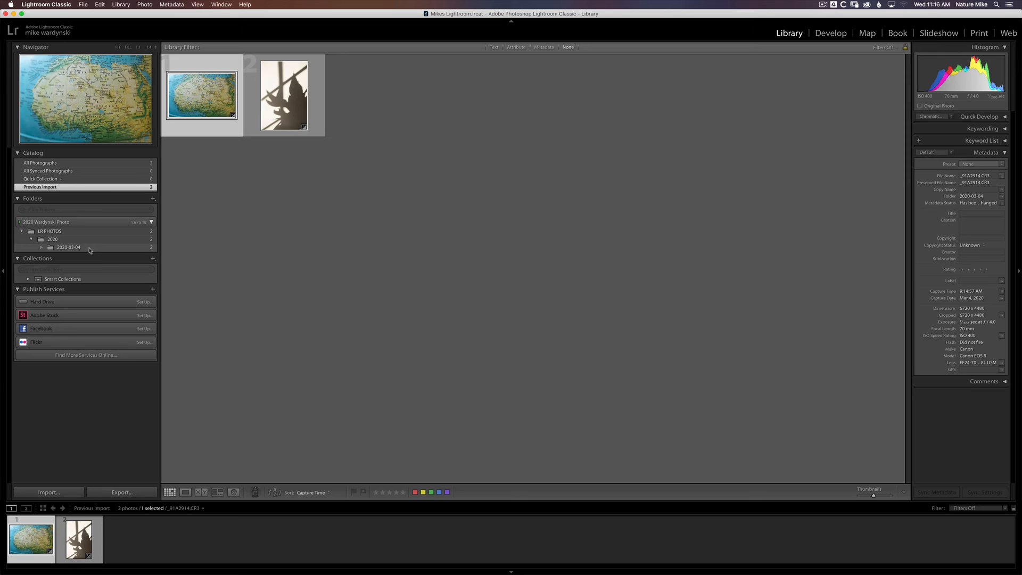
- Rename the 2020-03-04 folder to '2020-03-04 Mike's first import'
{"action": "right_click", "coordinate": [69, 247]}
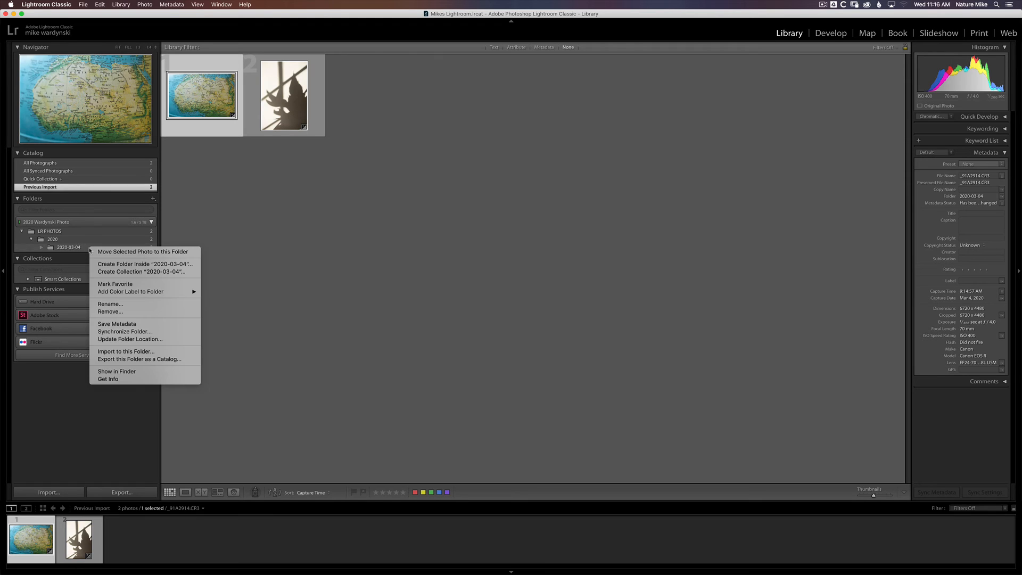
{"action": "left_click", "coordinate": [110, 304]}
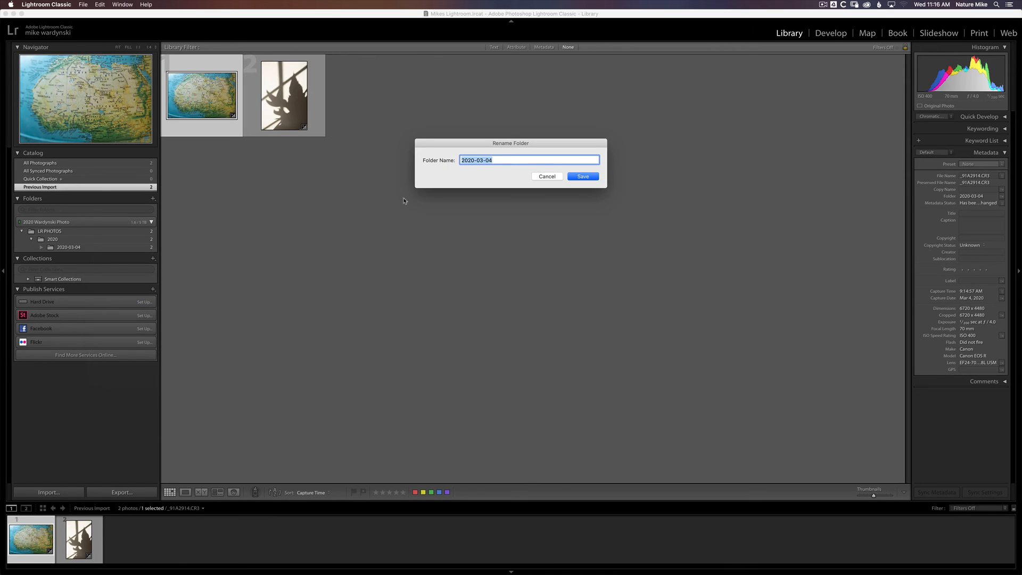
{"action": "left_click", "coordinate": [508, 159]}
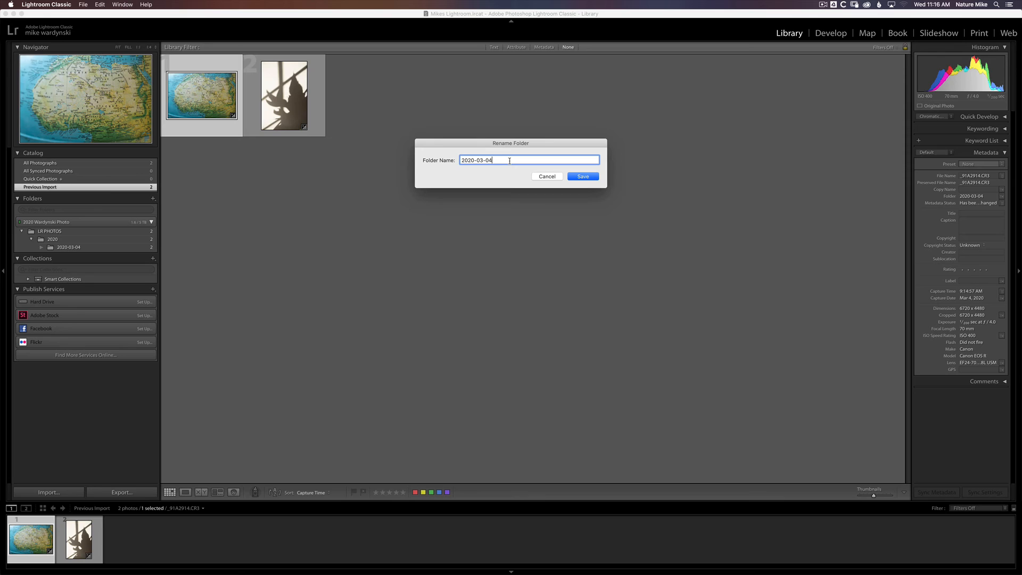
{"action": "type", "text": "Mike's first import"}
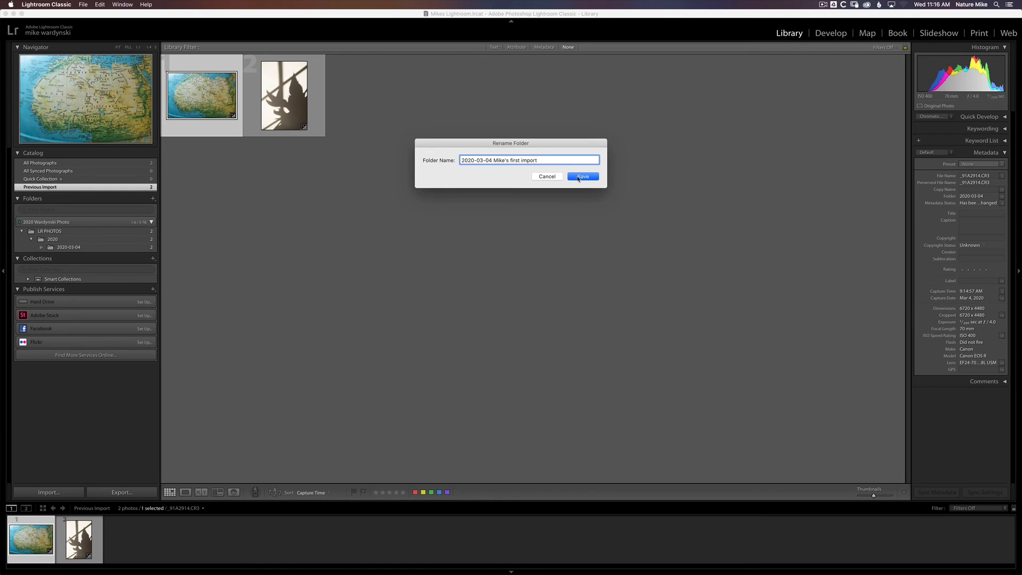
{"action": "left_click", "coordinate": [582, 177]}
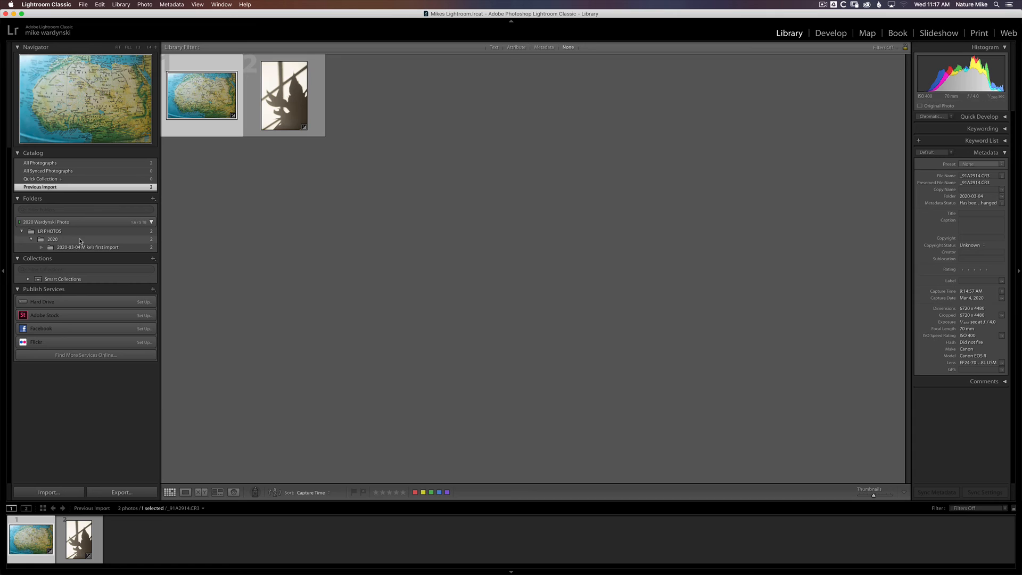
{"action": "mouse_move", "coordinate": [80, 243]}
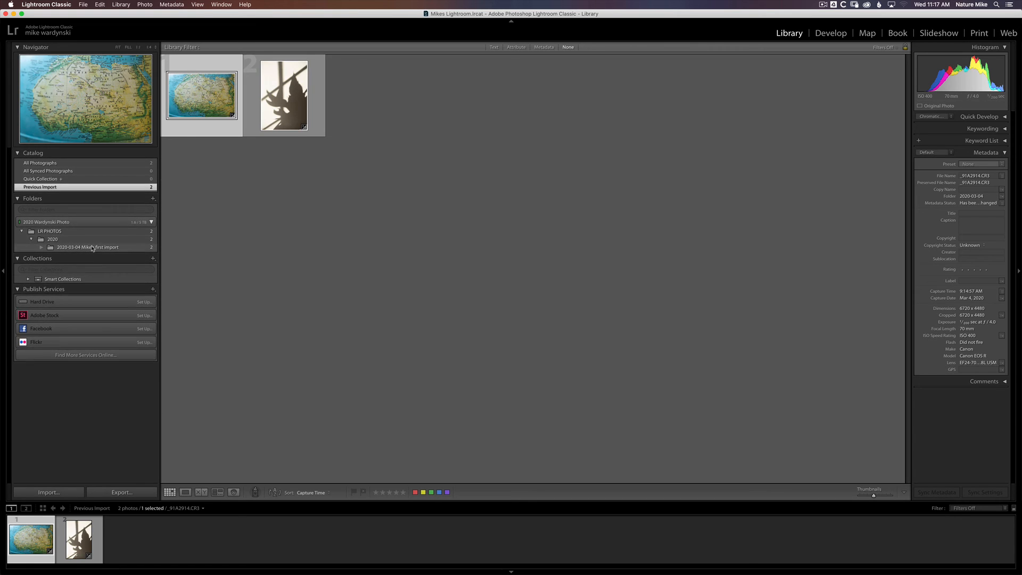
- Open the renamed folder's context menu and hide Lightroom Classic to reveal the desktop
{"action": "right_click", "coordinate": [87, 247]}
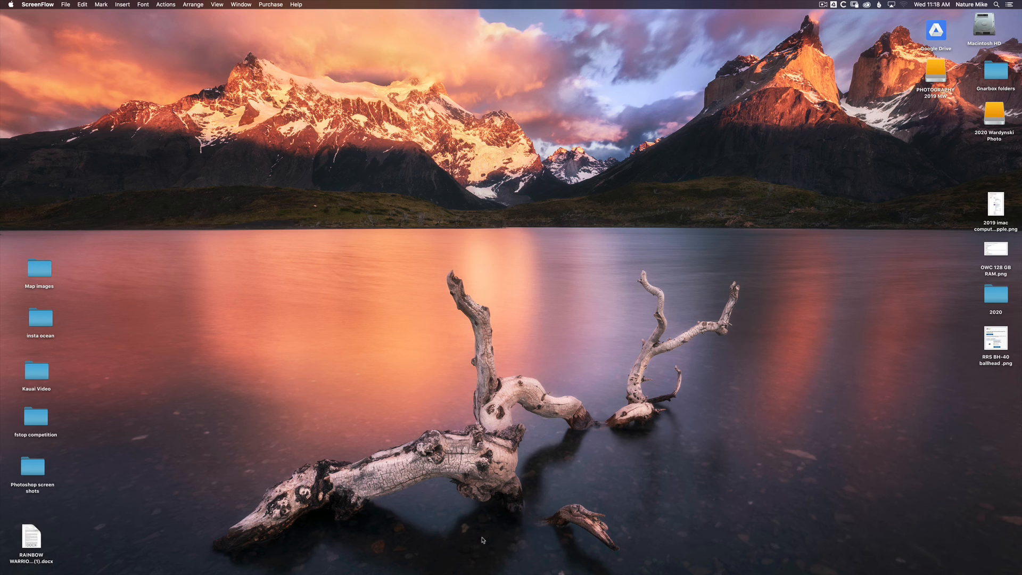
- Open the 2020 Wardynski Photo drive in Finder, reverse the name sort, and inspect the photography folder
{"action": "left_click", "coordinate": [995, 122]}
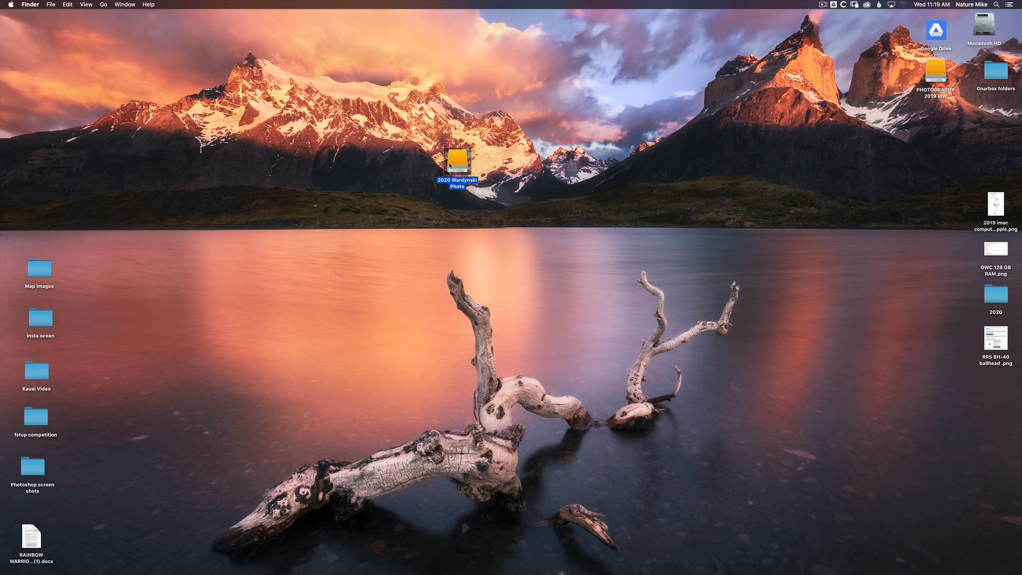
{"action": "double_click", "coordinate": [459, 161]}
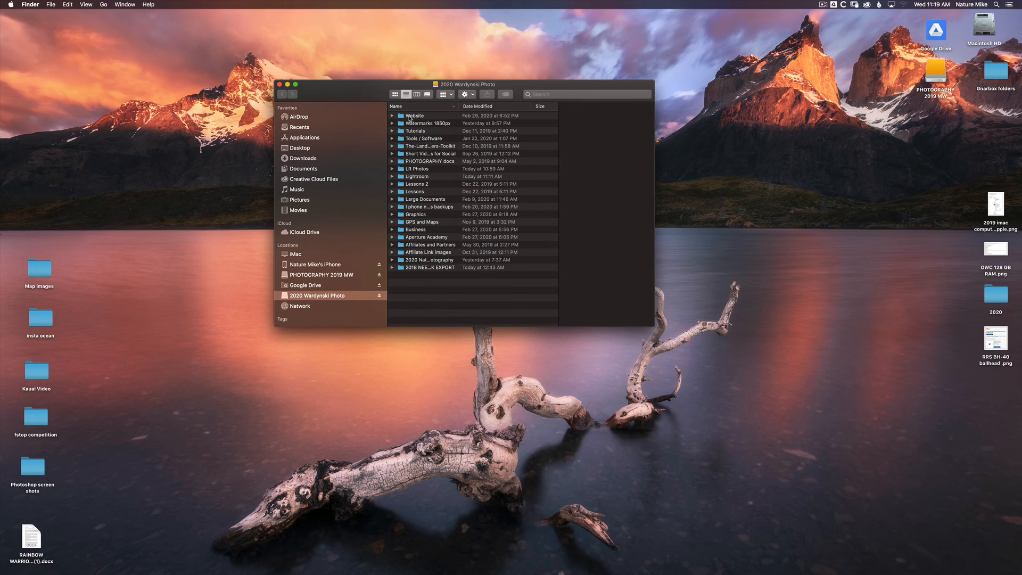
{"action": "left_click", "coordinate": [397, 106]}
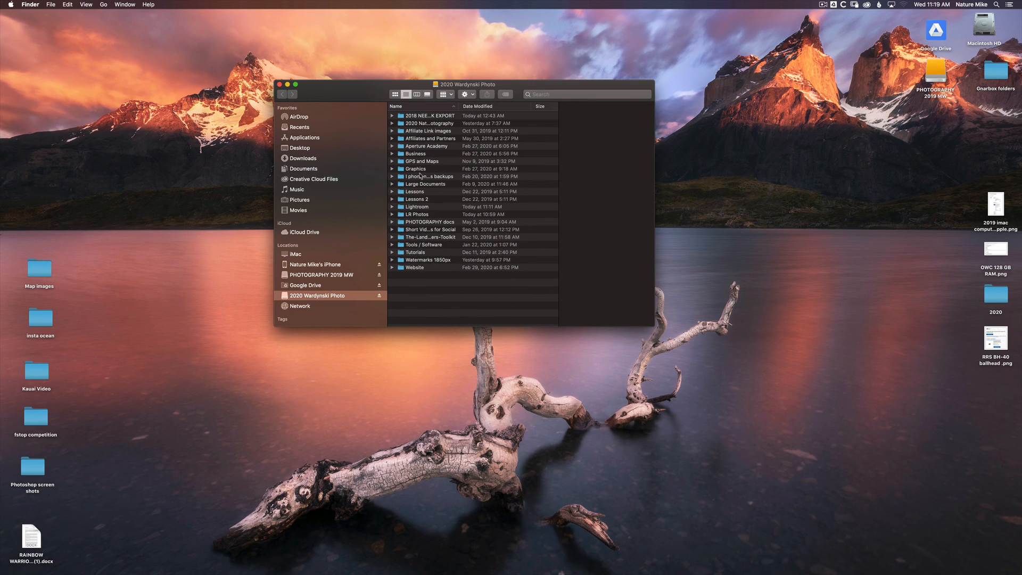
{"action": "left_click", "coordinate": [441, 123]}
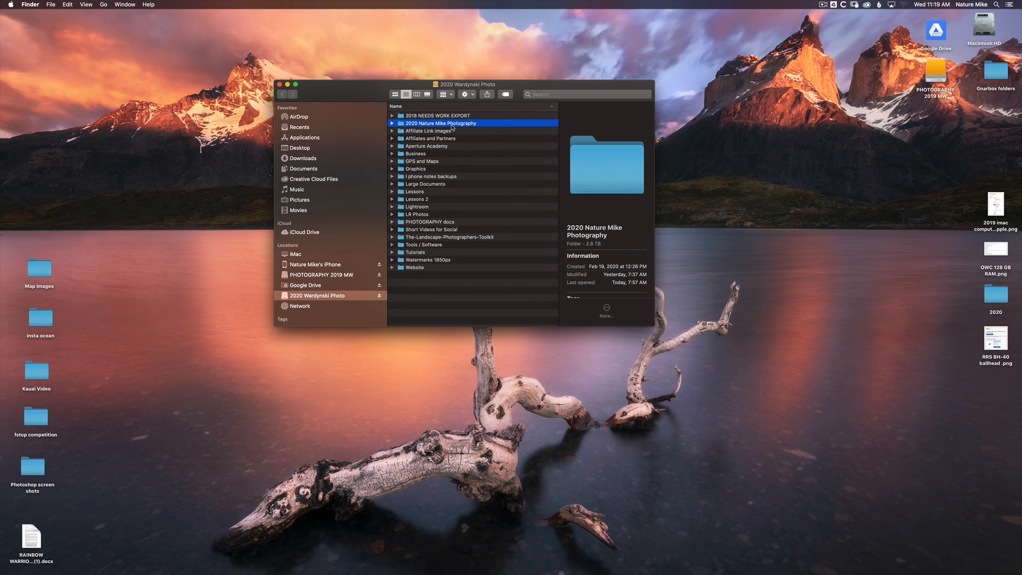
{"action": "left_click", "coordinate": [392, 123]}
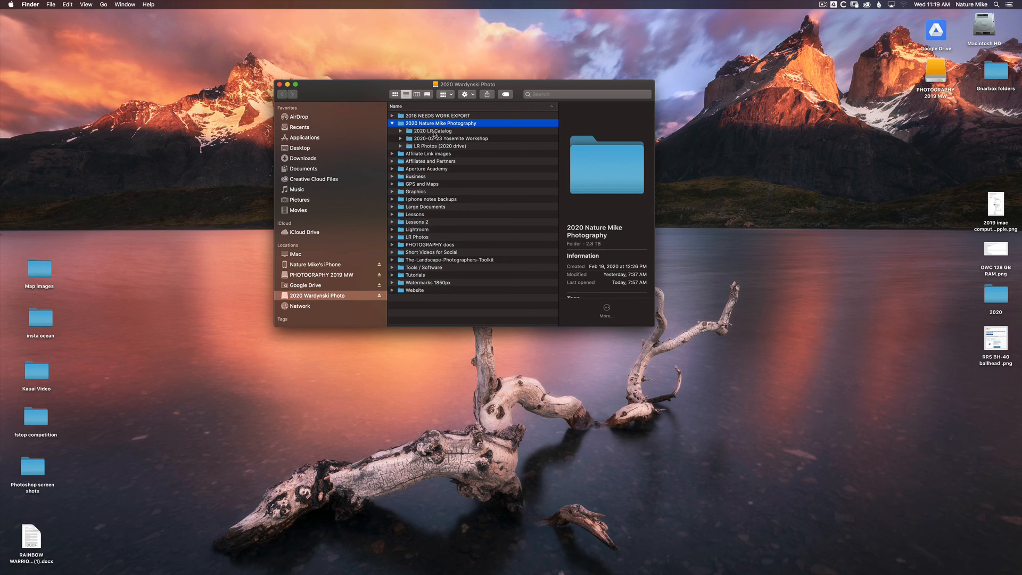
{"action": "left_click", "coordinate": [392, 123]}
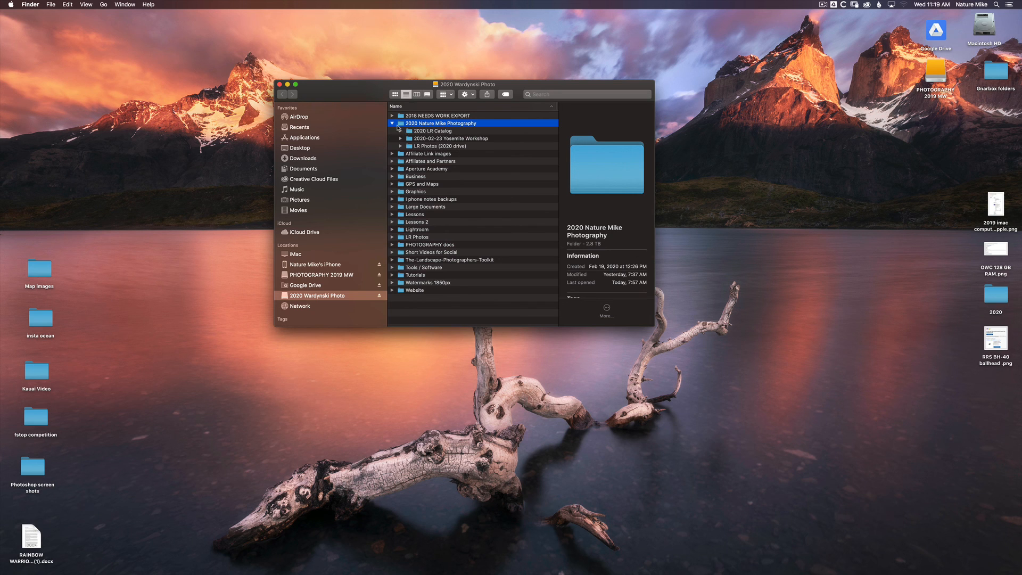
{"action": "left_click", "coordinate": [393, 123]}
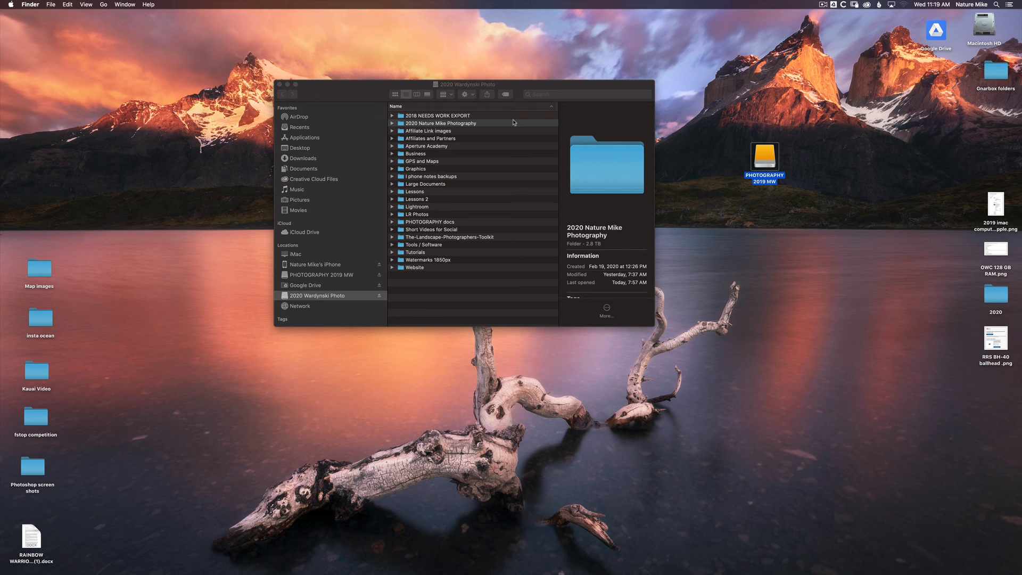
{"action": "mouse_move", "coordinate": [564, 536]}
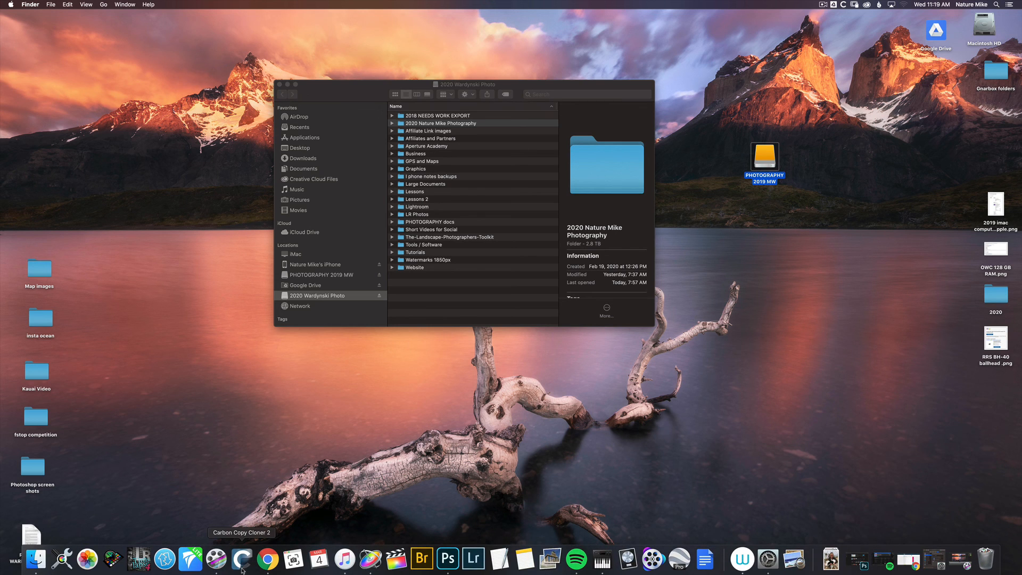
- Switch to Chrome showing the Backblaze website
{"action": "left_click", "coordinate": [267, 558]}
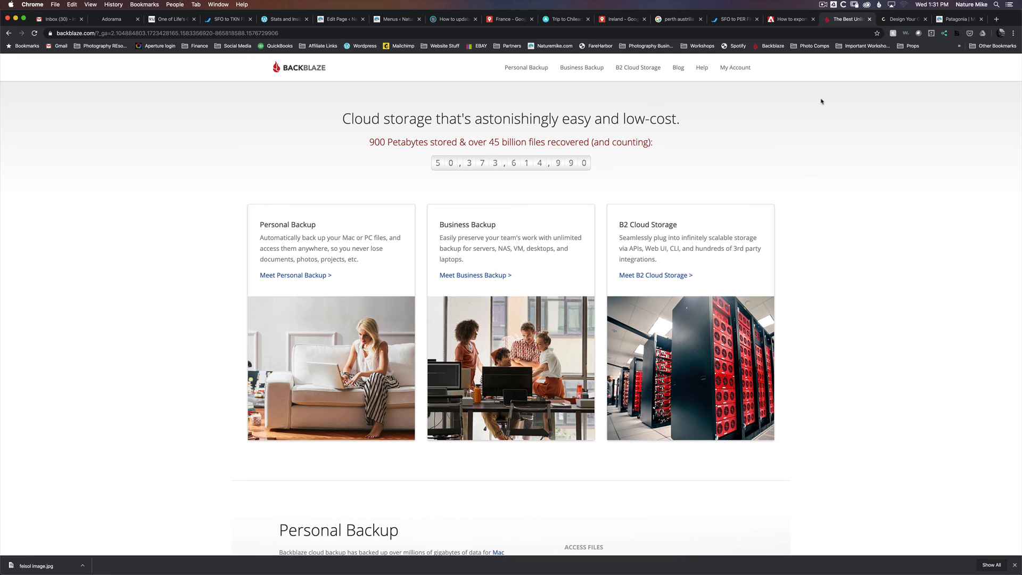
{"action": "mouse_move", "coordinate": [735, 67]}
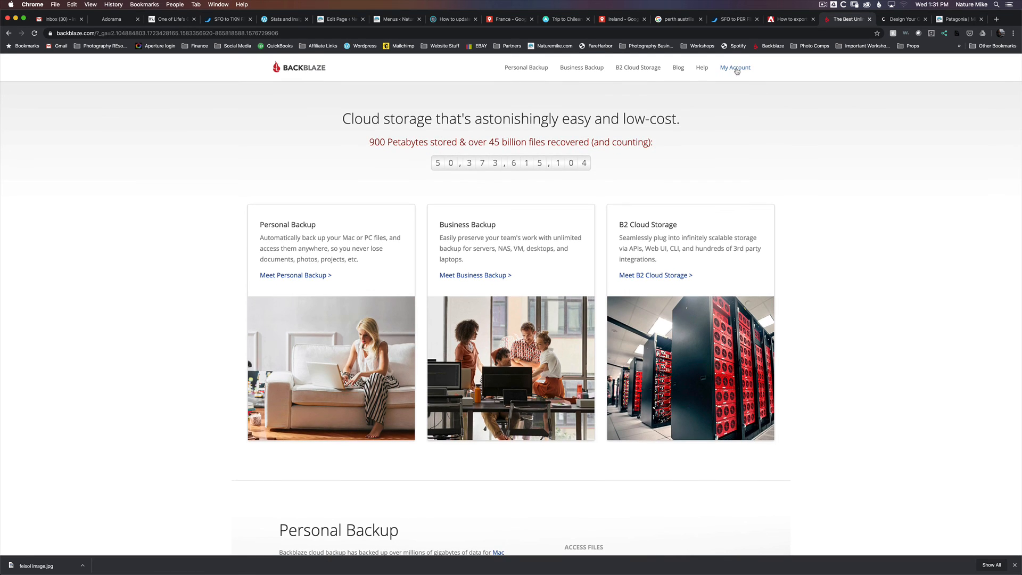
- Open the Backblaze My Account overview listing the backed-up drives
{"action": "left_click", "coordinate": [735, 67]}
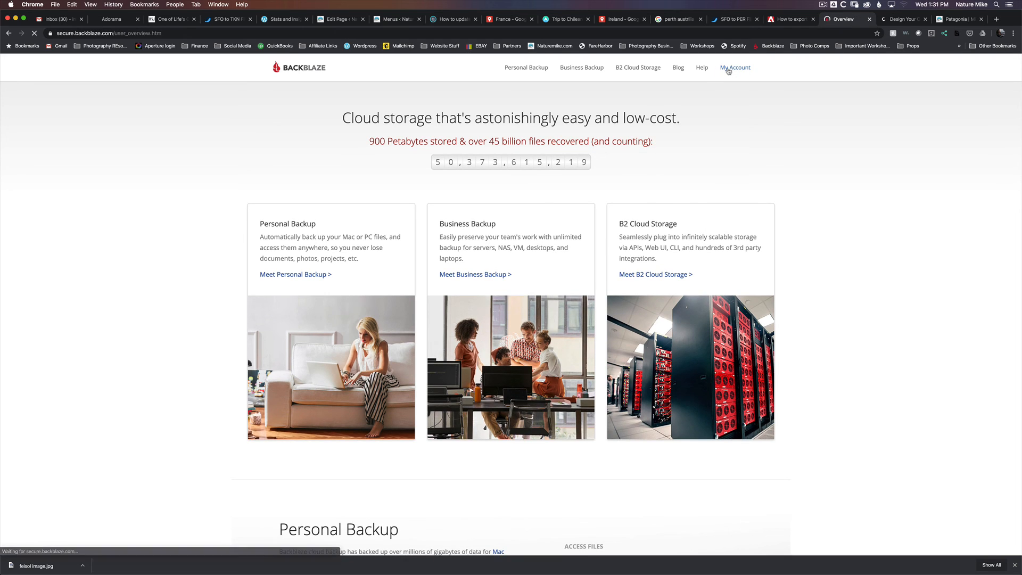
{"action": "left_click", "coordinate": [735, 67]}
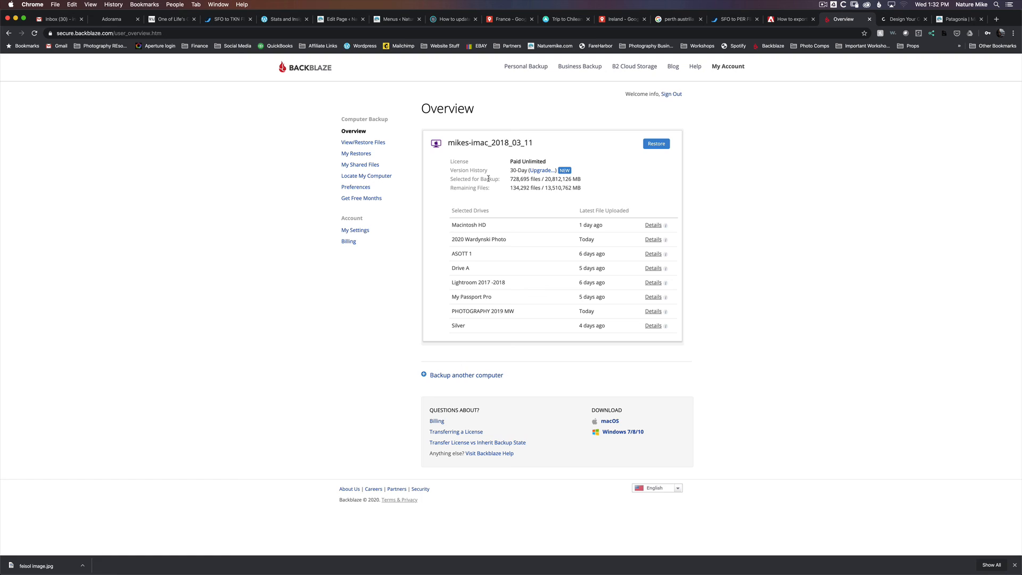
{"action": "mouse_move", "coordinate": [481, 156]}
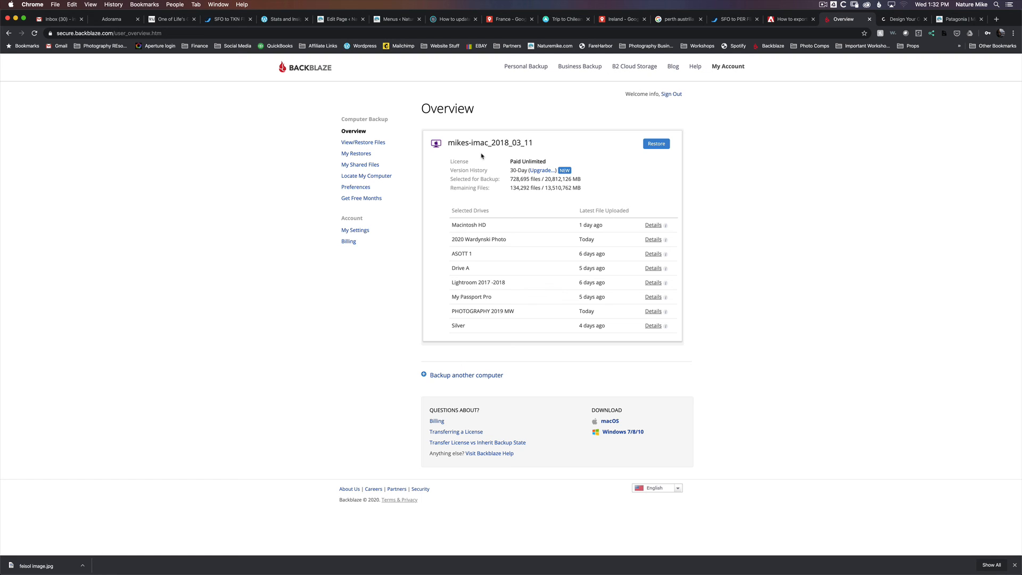